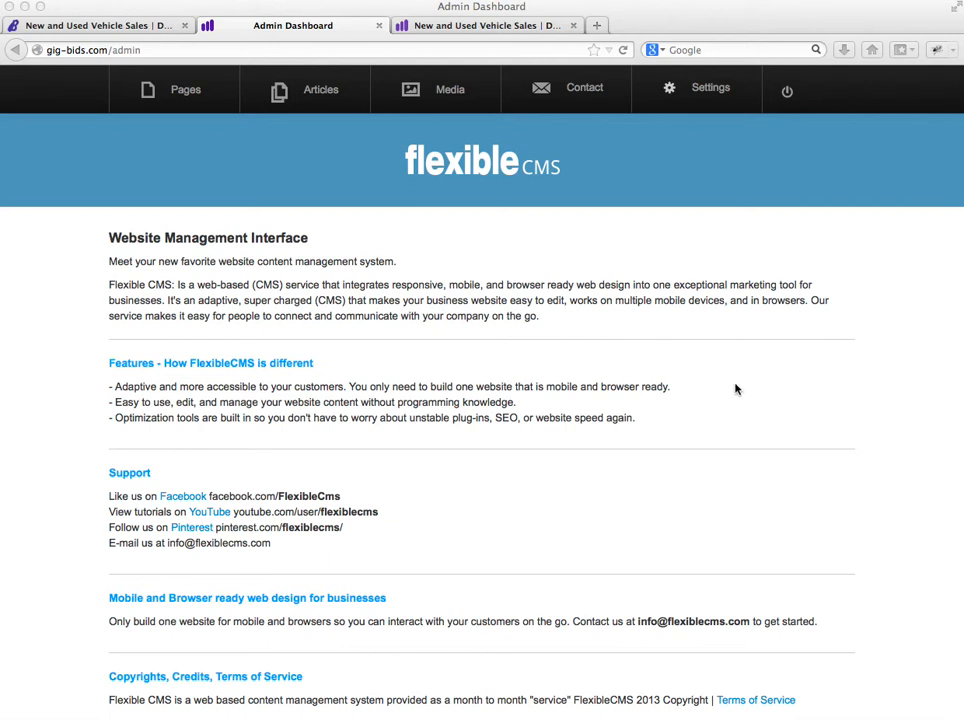
{"action": "mouse_move", "coordinate": [128, 132]}
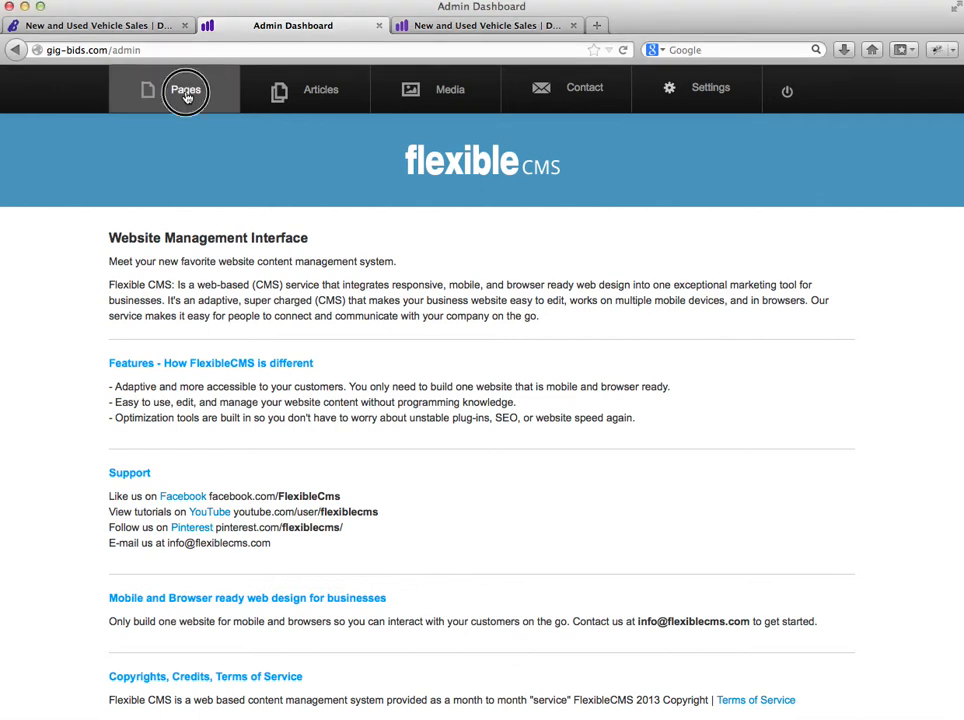
- View the admin Pages list, then switch back to the public Vehicle Sales site tab
{"action": "left_click", "coordinate": [190, 90]}
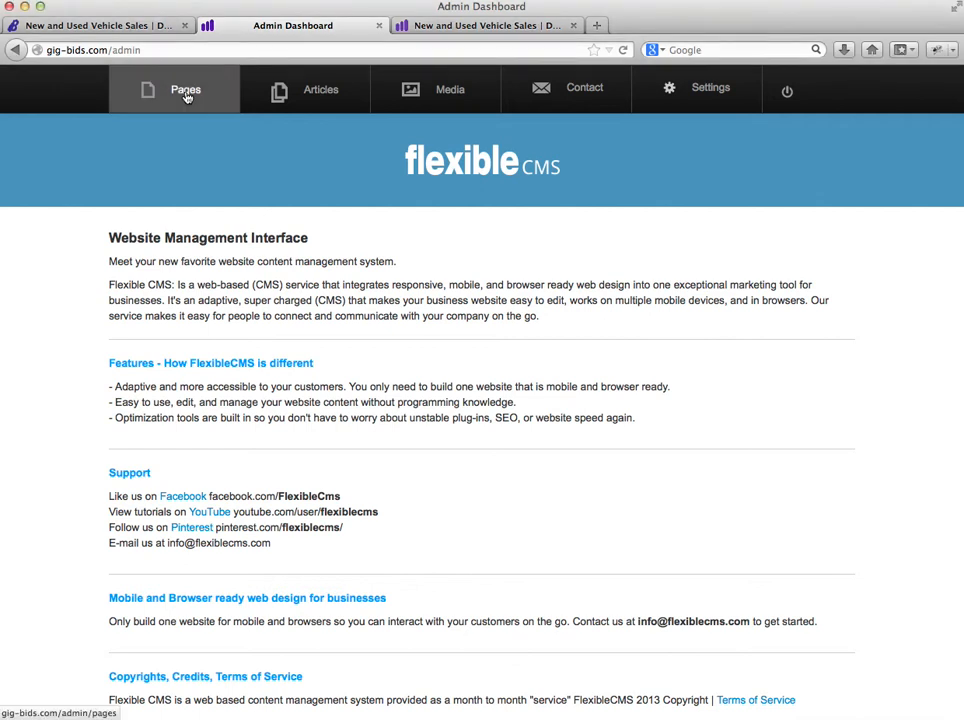
{"action": "left_click", "coordinate": [188, 92]}
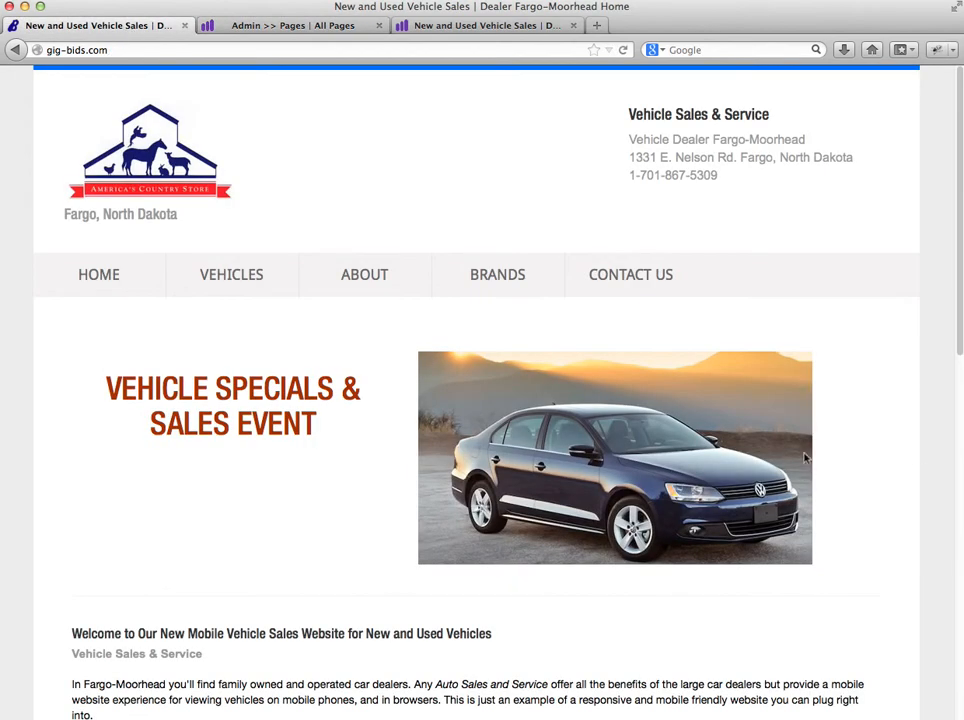
- Browse the live Vehicles inventory table down to its last rows
{"action": "left_click", "coordinate": [232, 276]}
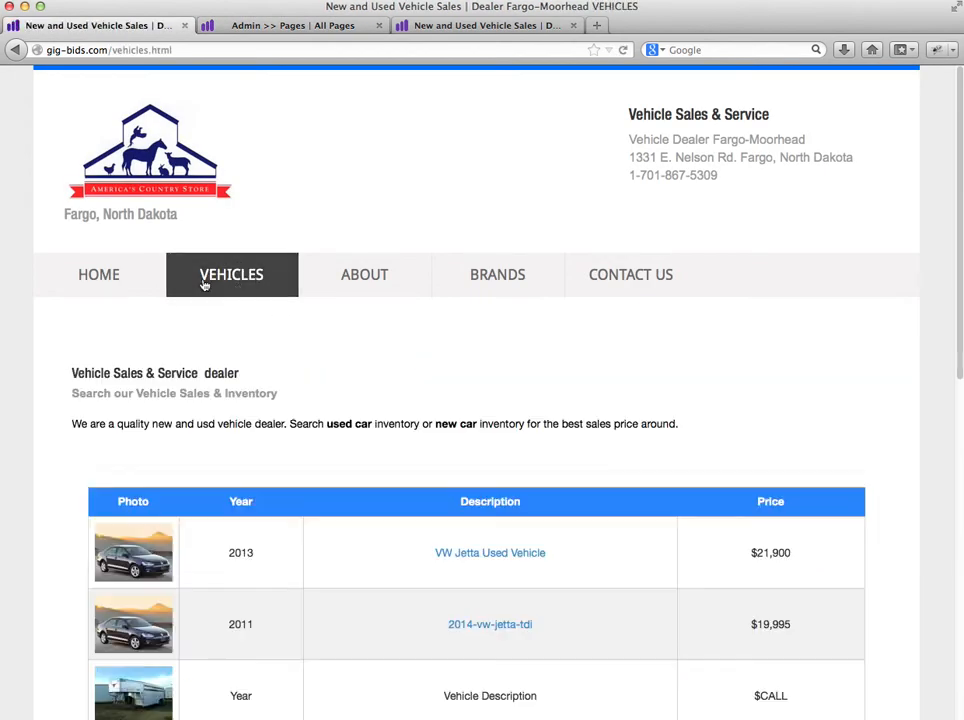
{"action": "mouse_move", "coordinate": [304, 324]}
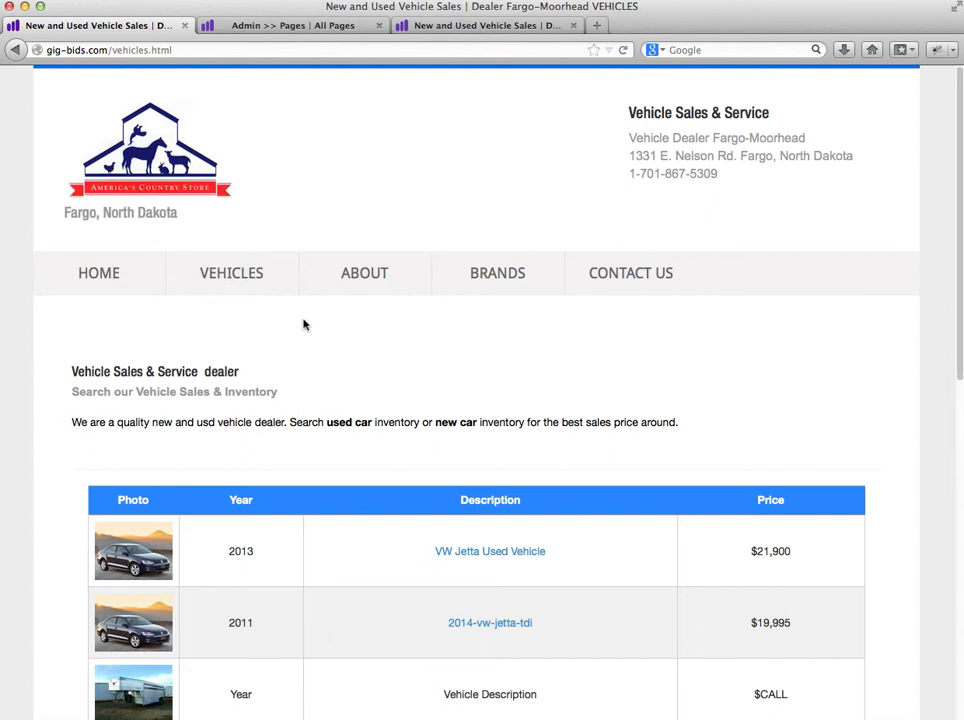
{"action": "scroll", "scroll_direction": "down", "scroll_amount": 3}
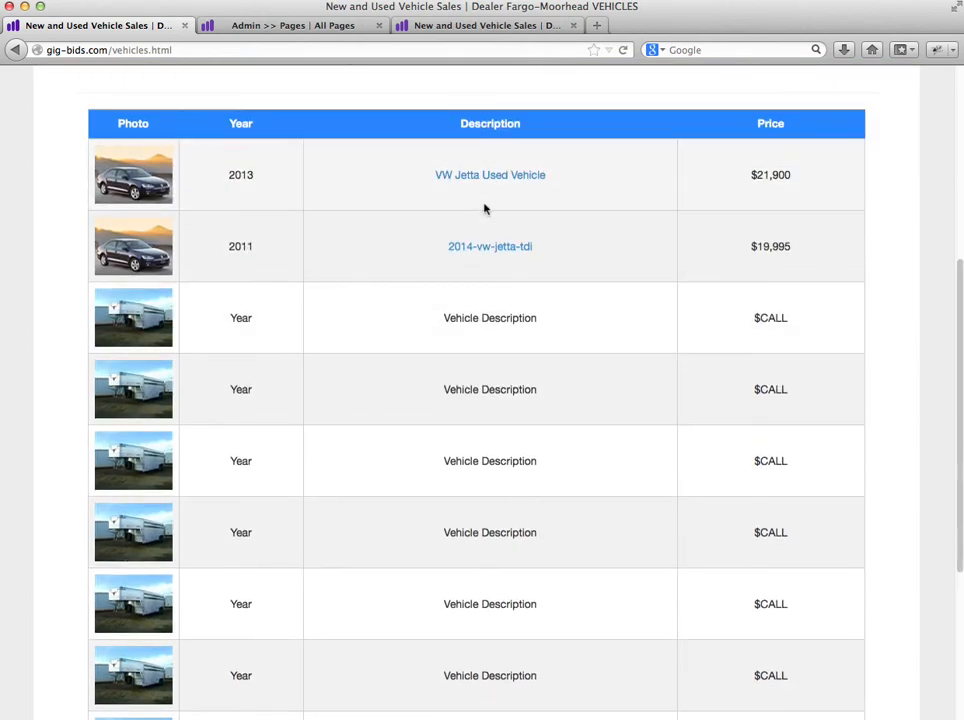
{"action": "mouse_move", "coordinate": [192, 172]}
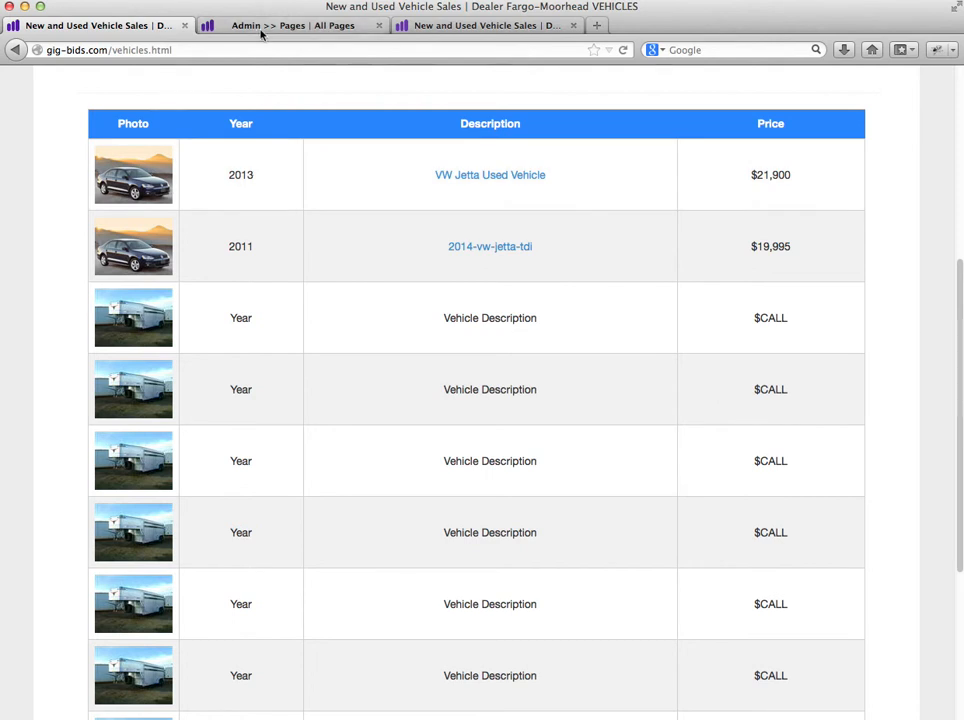
{"action": "scroll", "scroll_direction": "down", "scroll_amount": 3}
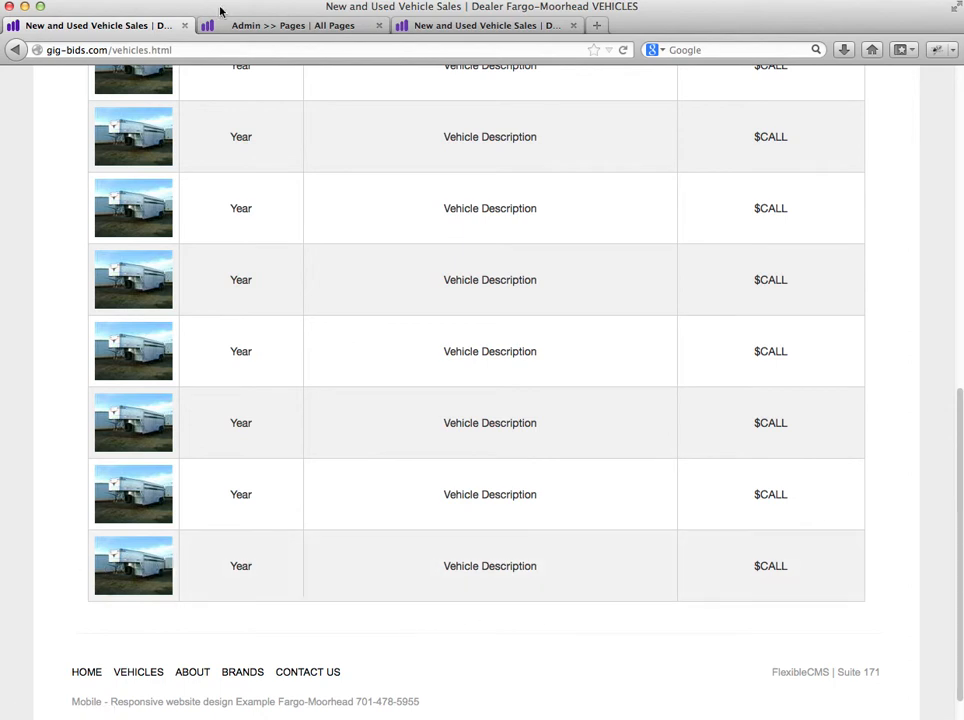
- From the admin All Pages list, load the VEHICLES page into the editor and view its inventory content
{"action": "left_click", "coordinate": [290, 30]}
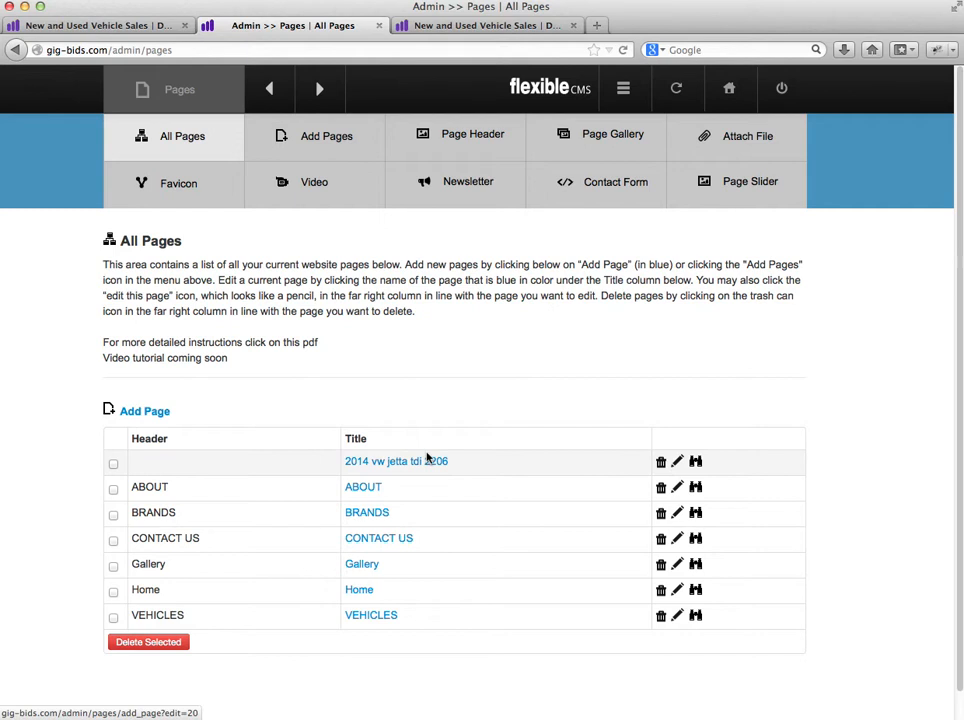
{"action": "left_click", "coordinate": [372, 616]}
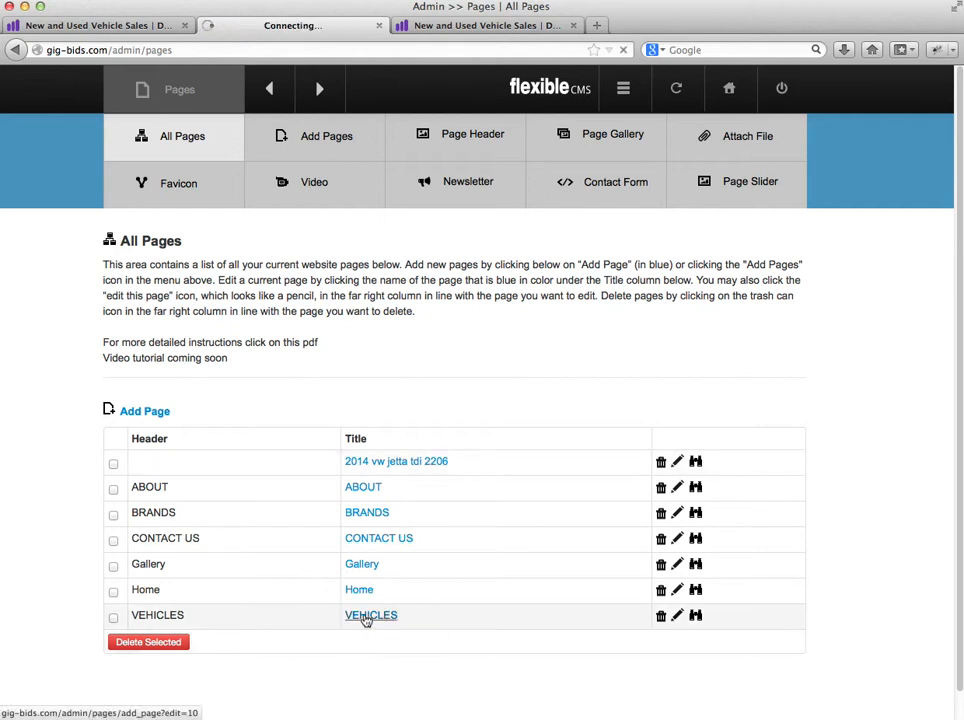
{"action": "left_click", "coordinate": [372, 616]}
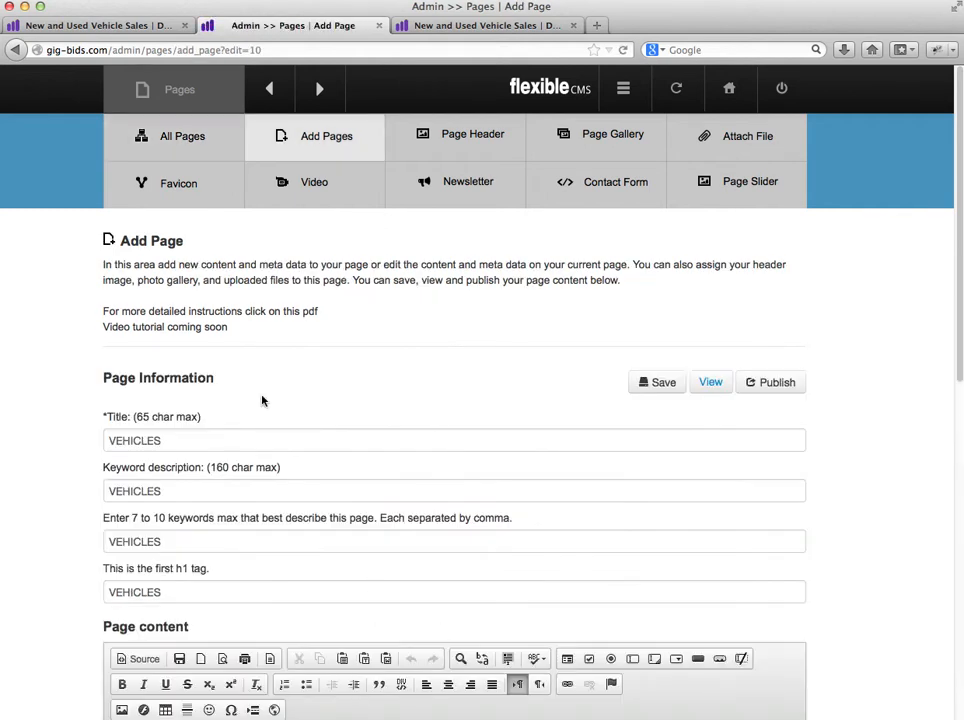
{"action": "scroll", "scroll_direction": "down", "scroll_amount": 3}
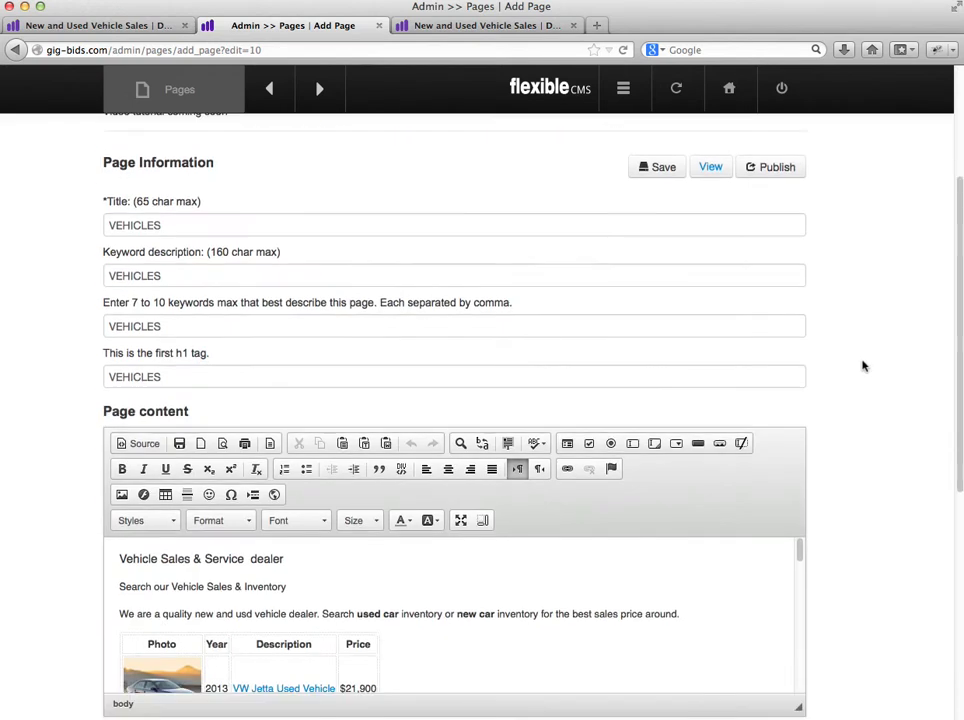
- Switch the editor to HTML source and scroll to the last table row's description cell
{"action": "left_click", "coordinate": [136, 444]}
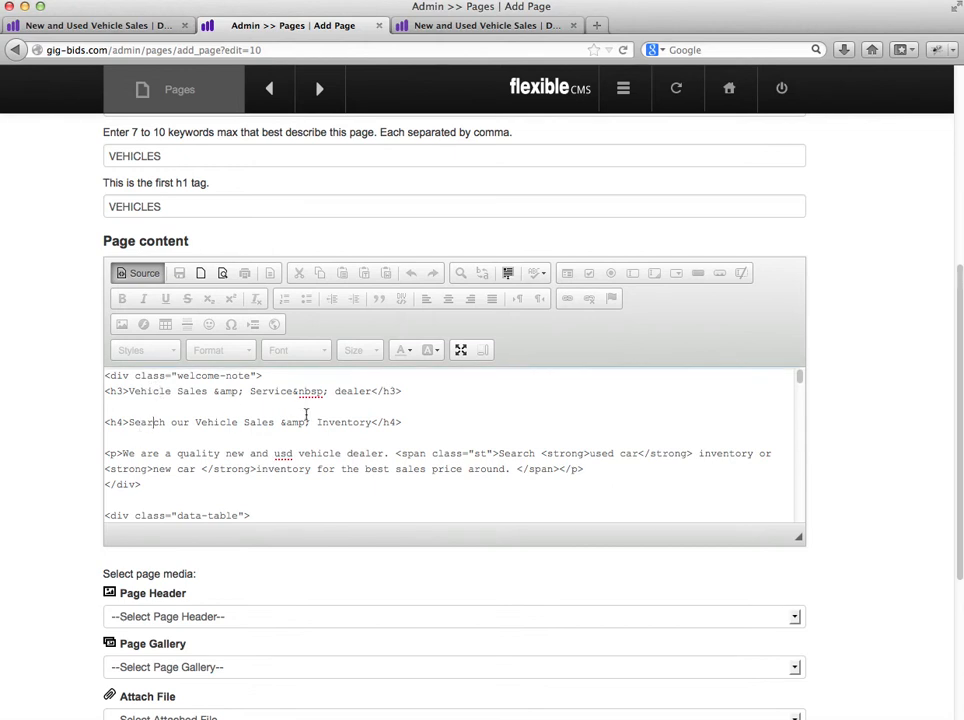
{"action": "scroll", "scroll_direction": "down", "scroll_amount": 3}
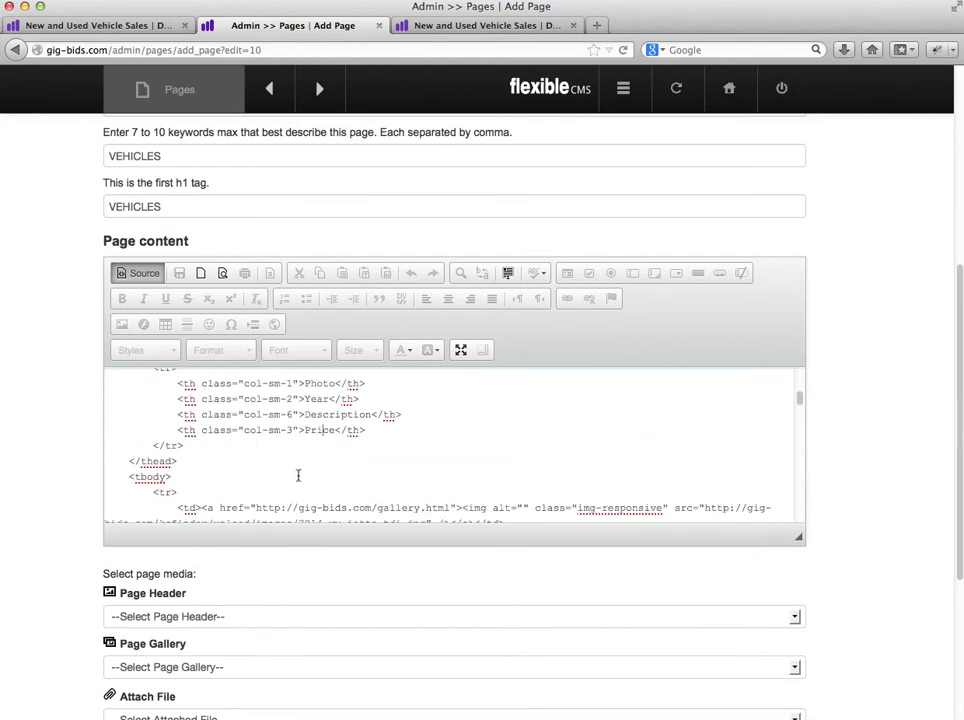
{"action": "scroll", "scroll_direction": "down", "scroll_amount": 3}
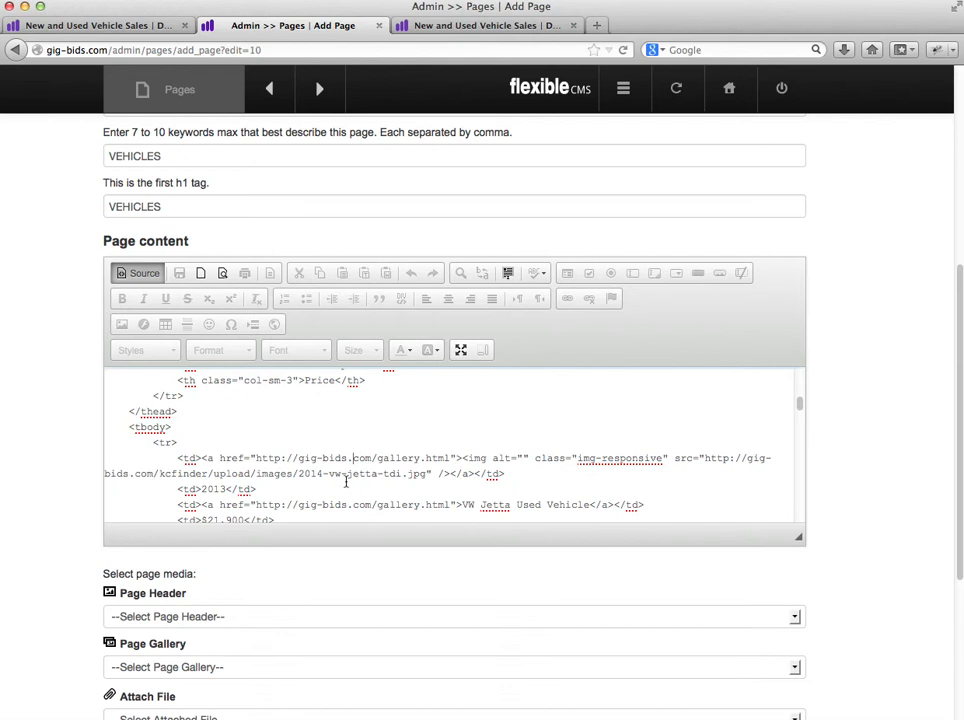
{"action": "scroll", "scroll_direction": "down", "scroll_amount": 3}
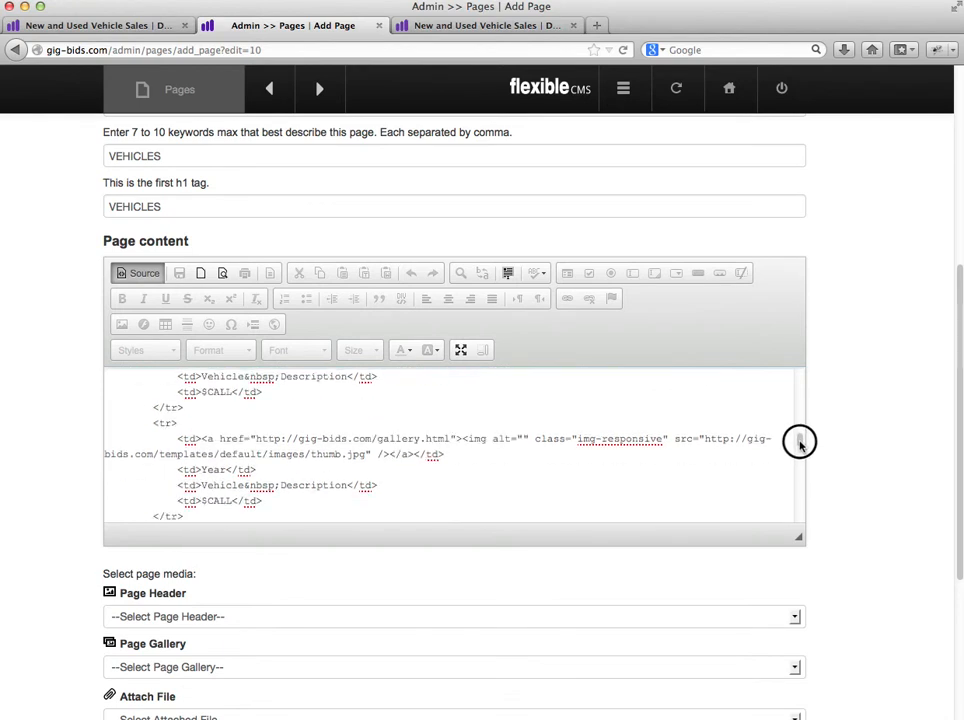
{"action": "scroll", "scroll_direction": "down", "scroll_amount": 3}
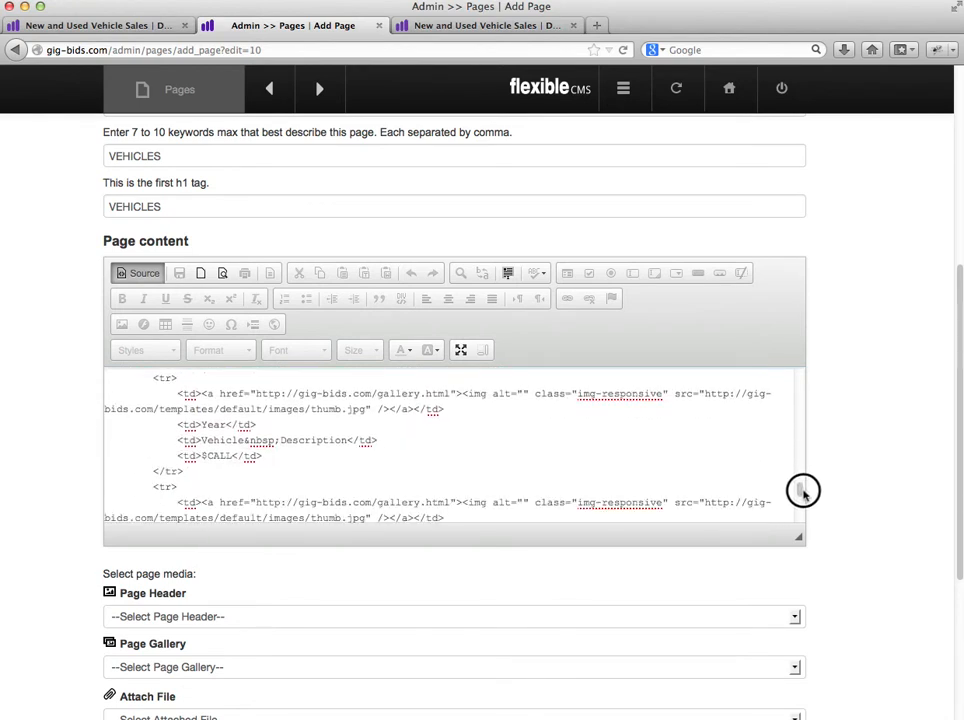
{"action": "scroll", "scroll_direction": "down", "scroll_amount": 3}
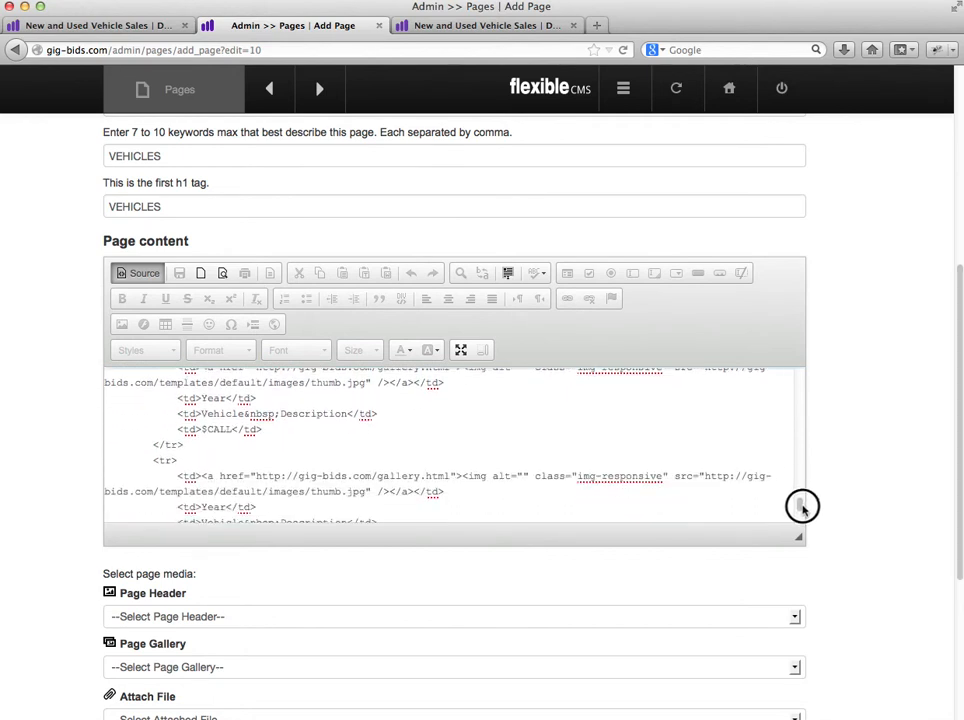
{"action": "scroll", "scroll_direction": "down", "scroll_amount": 3}
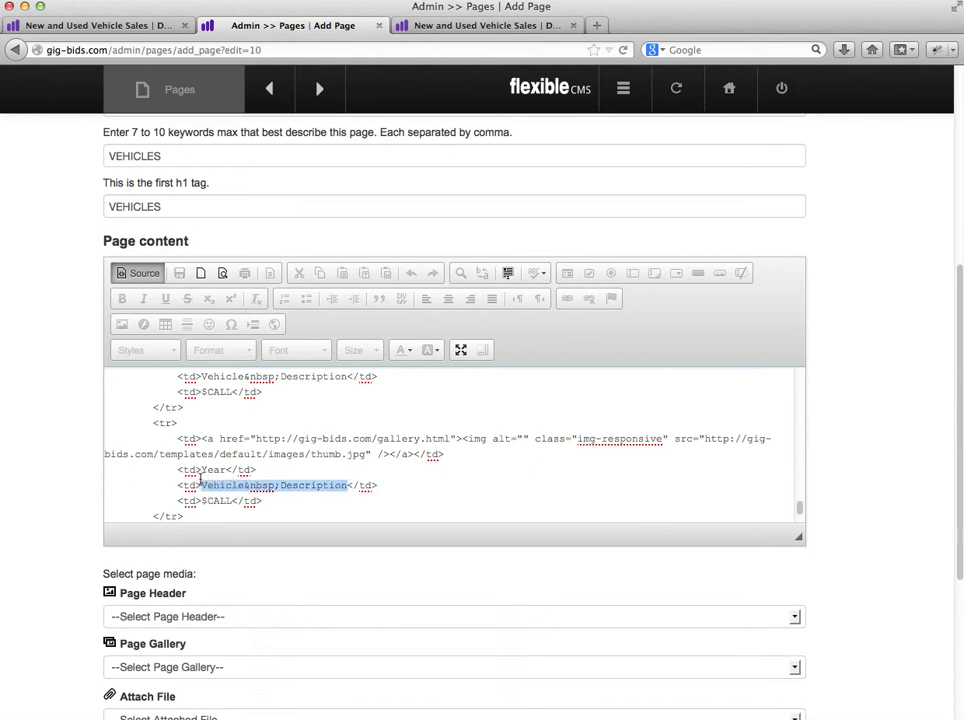
- Enter 'New Item' as the last row's description, save, and return to the page editor after checking the live page
{"action": "type", "text": "New</td>"}
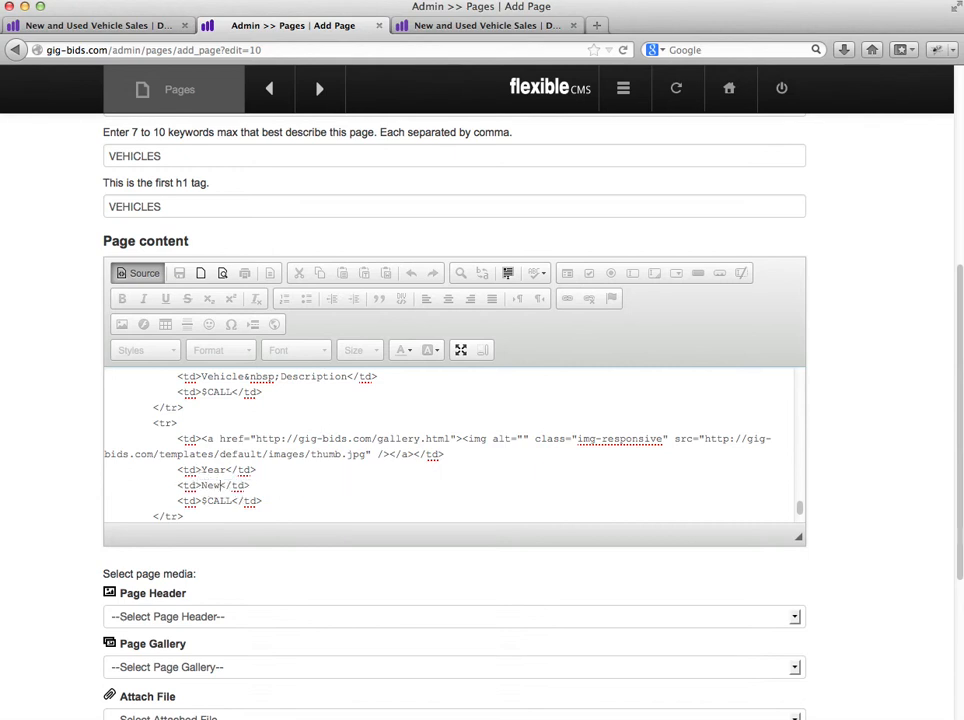
{"action": "type", "text": "Item"}
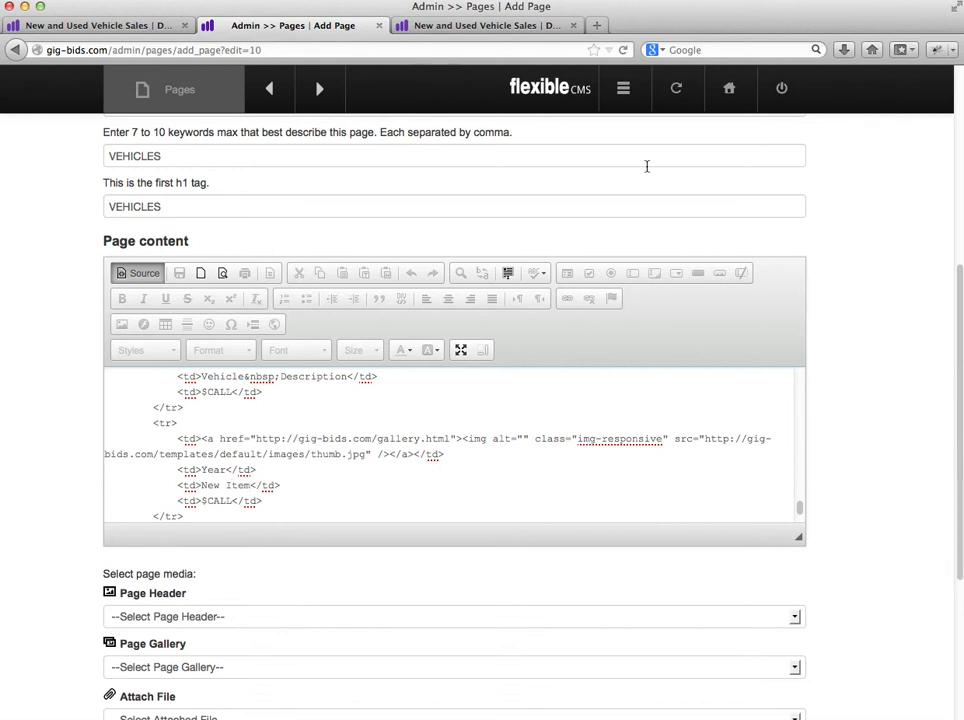
{"action": "left_click", "coordinate": [656, 232]}
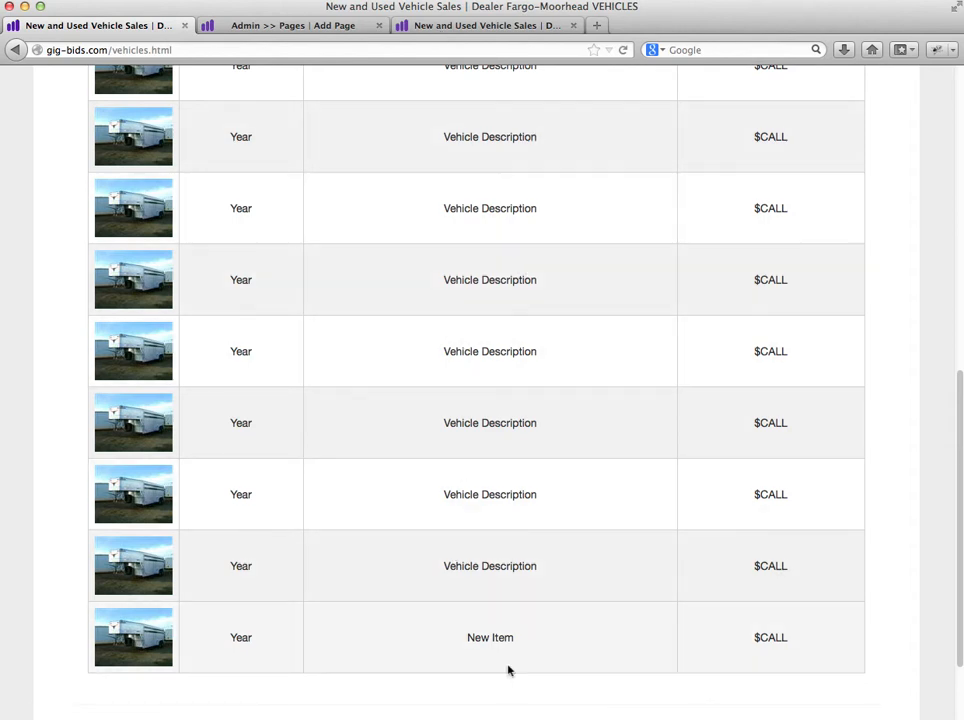
{"action": "mouse_move", "coordinate": [128, 644]}
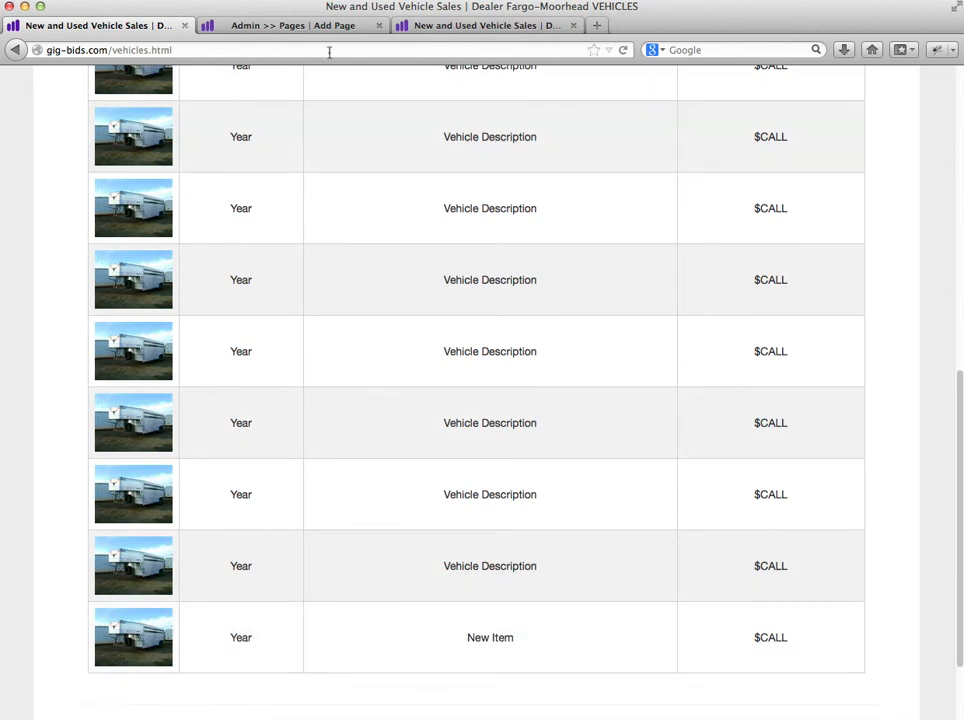
{"action": "left_click", "coordinate": [290, 24]}
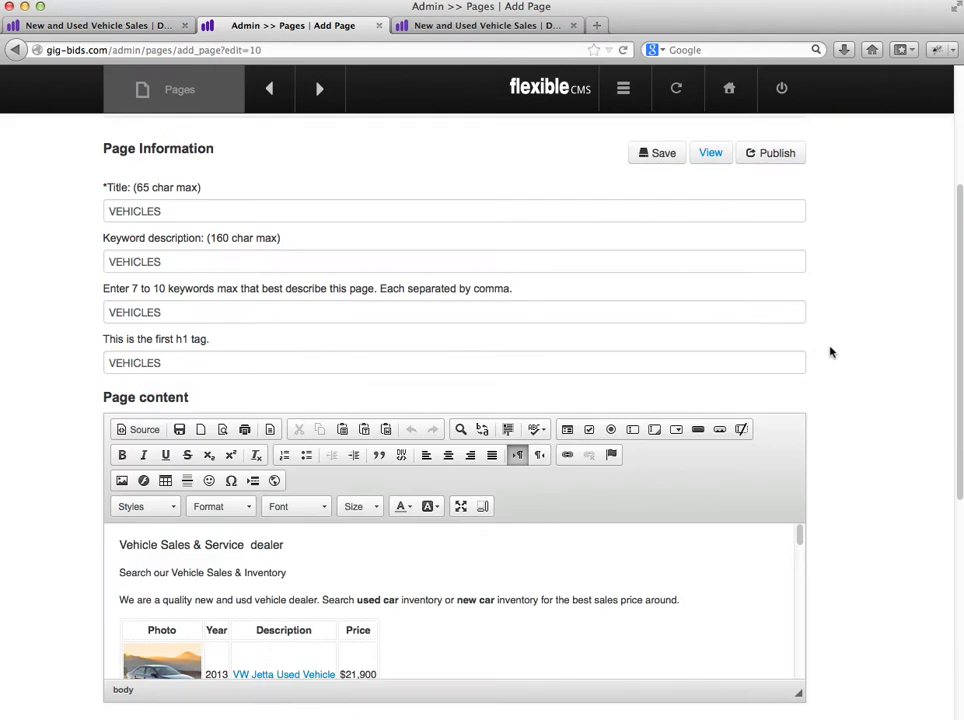
- Select the New Item row's trailer thumbnail and browse for a replacement image
{"action": "scroll", "scroll_direction": "down", "scroll_amount": 3}
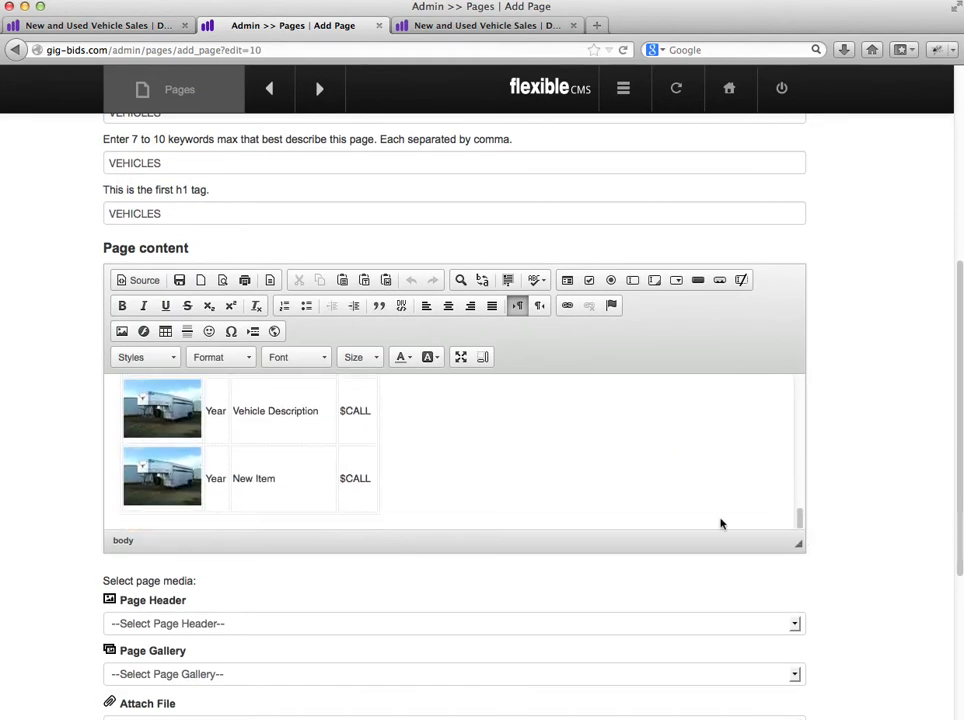
{"action": "left_click", "coordinate": [162, 478]}
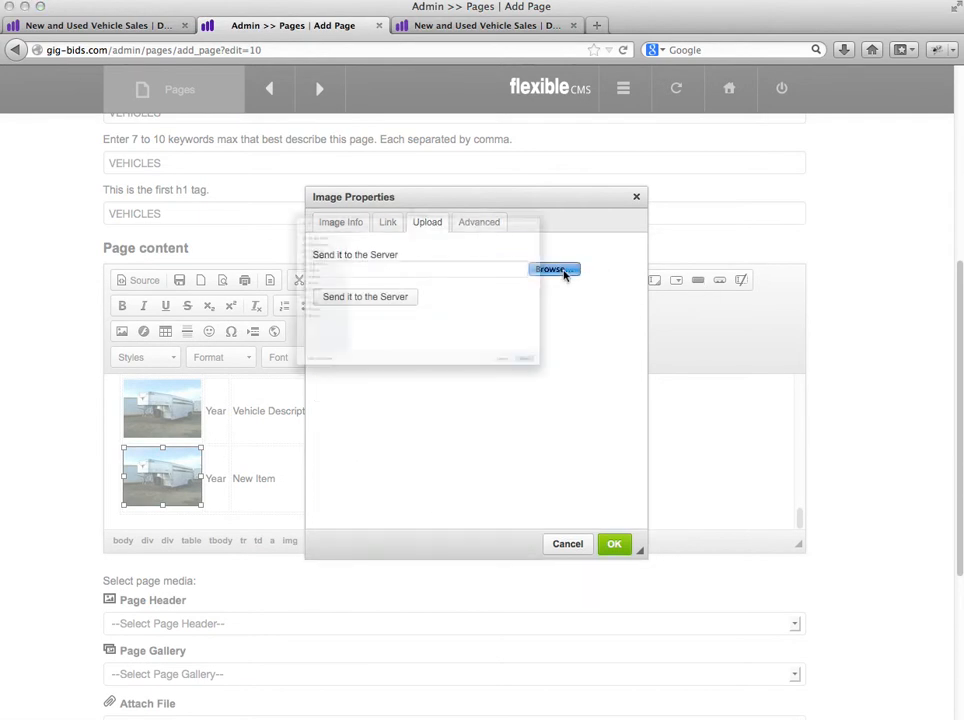
{"action": "left_click", "coordinate": [552, 268]}
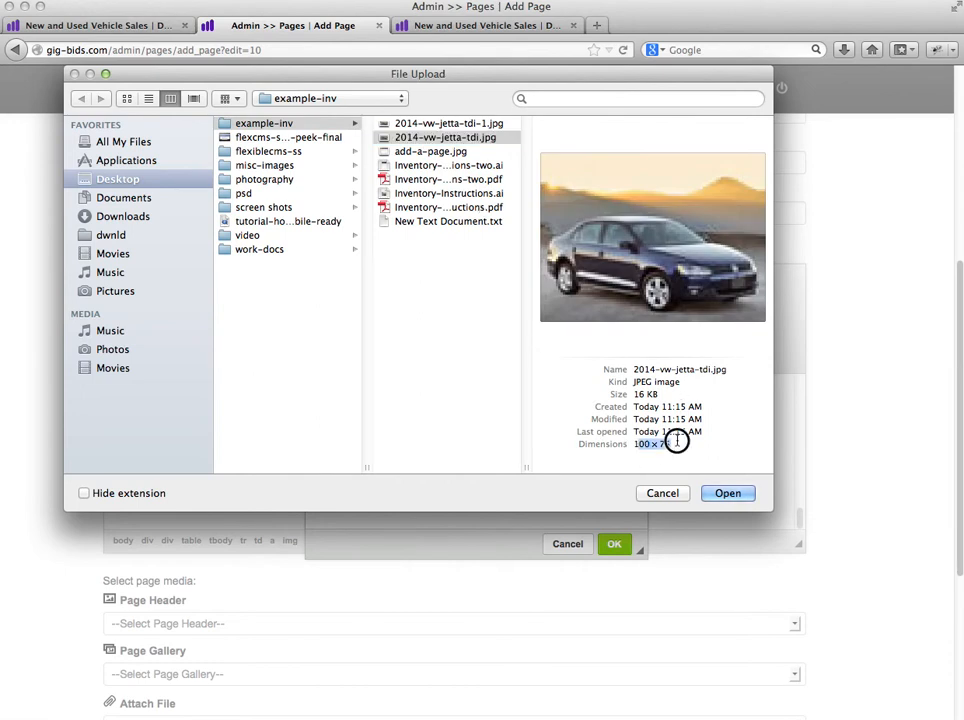
{"action": "left_click", "coordinate": [728, 492]}
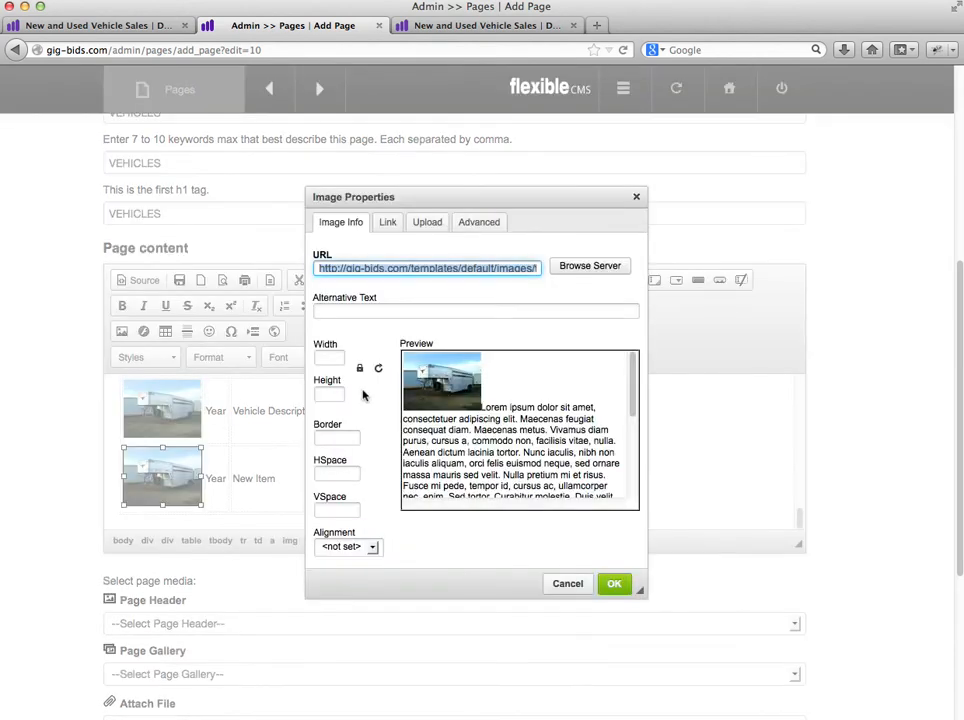
{"action": "mouse_move", "coordinate": [378, 476]}
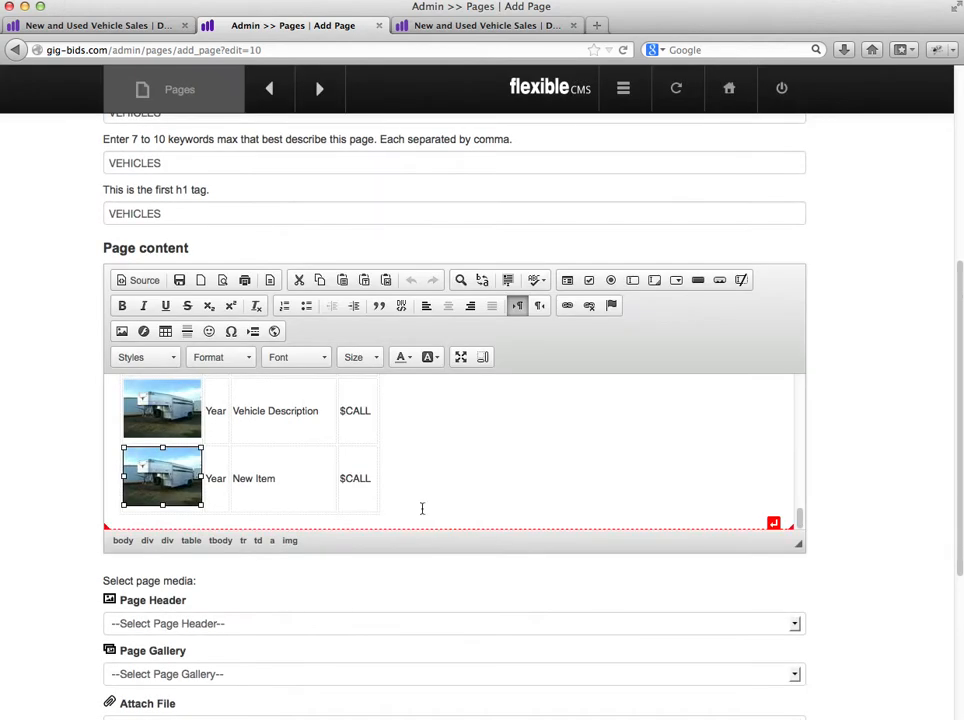
- Upload 2014-vw-jetta-tdi.jpg to the server through Image Properties and apply it as the thumbnail
{"action": "left_click", "coordinate": [120, 332]}
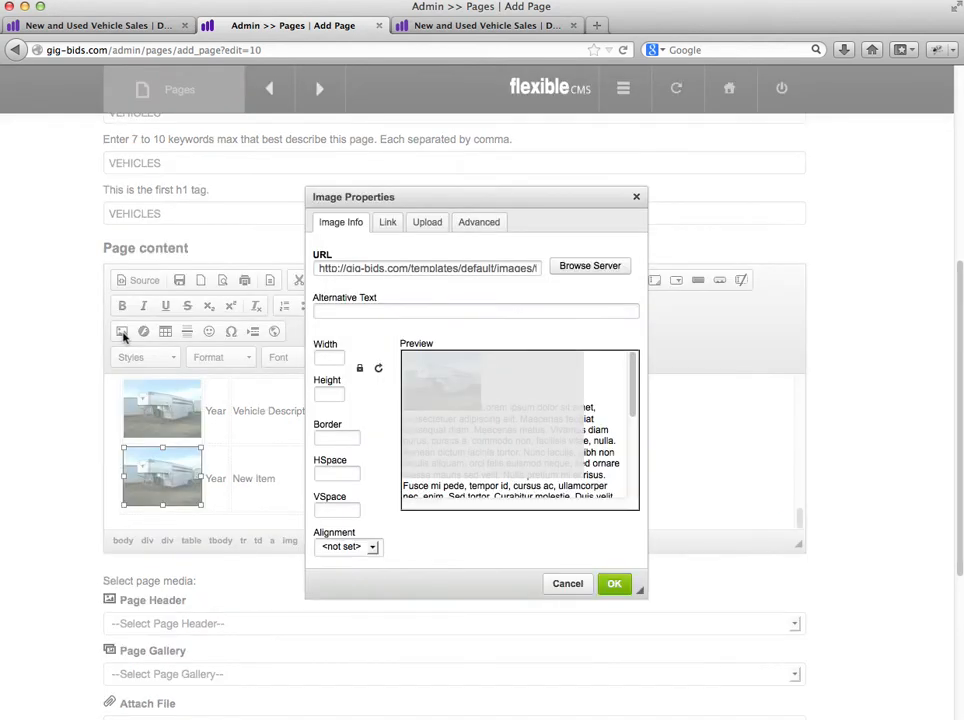
{"action": "left_click", "coordinate": [428, 222]}
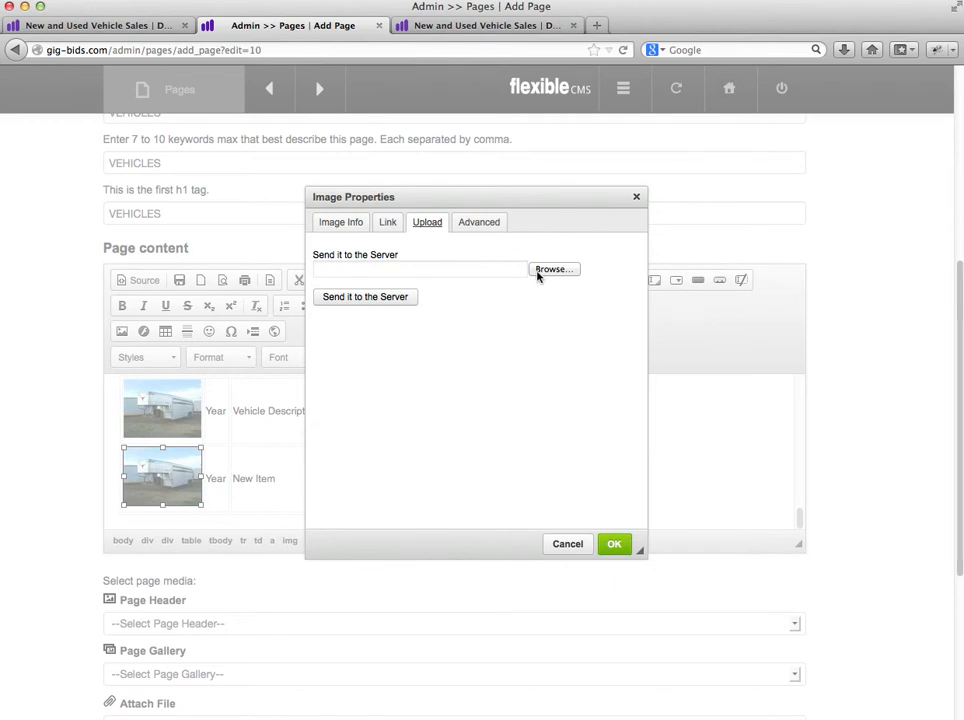
{"action": "left_click", "coordinate": [554, 268]}
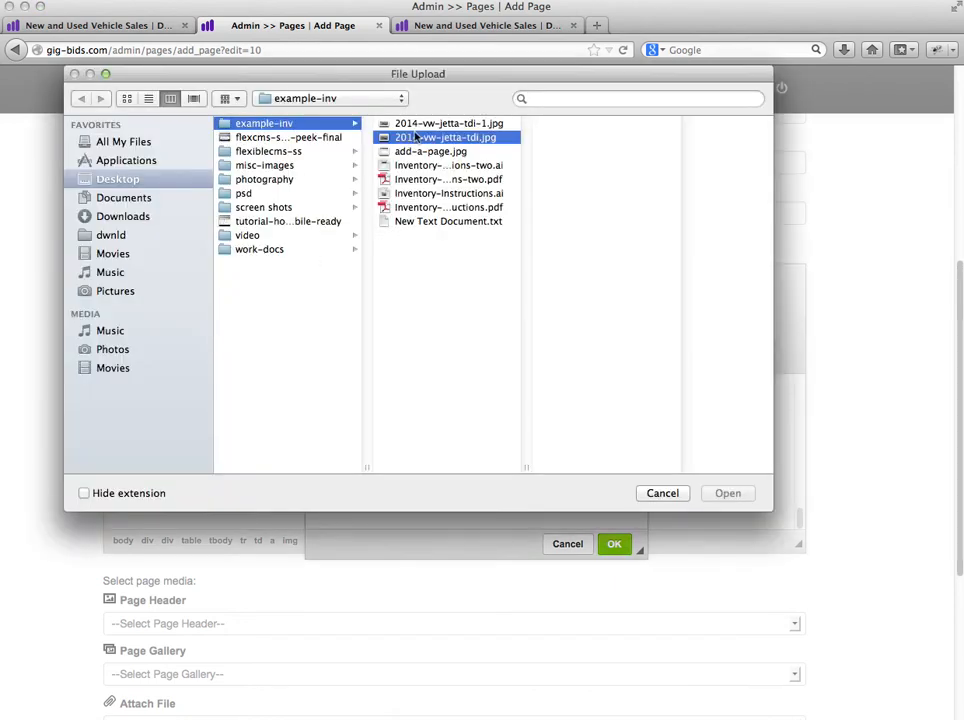
{"action": "left_click", "coordinate": [452, 136]}
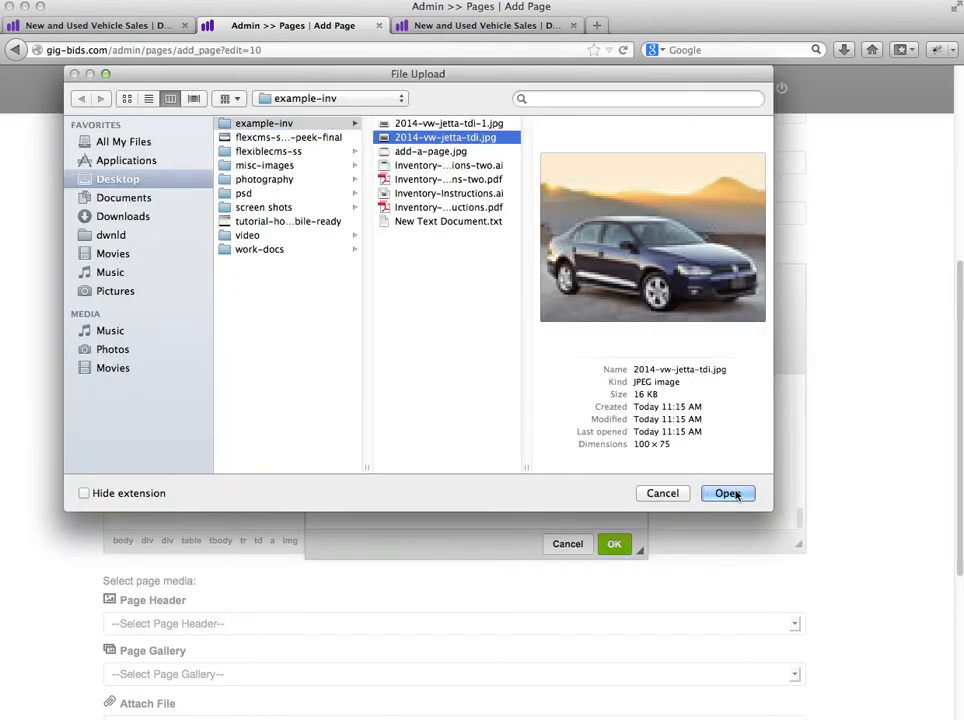
{"action": "left_click", "coordinate": [728, 492]}
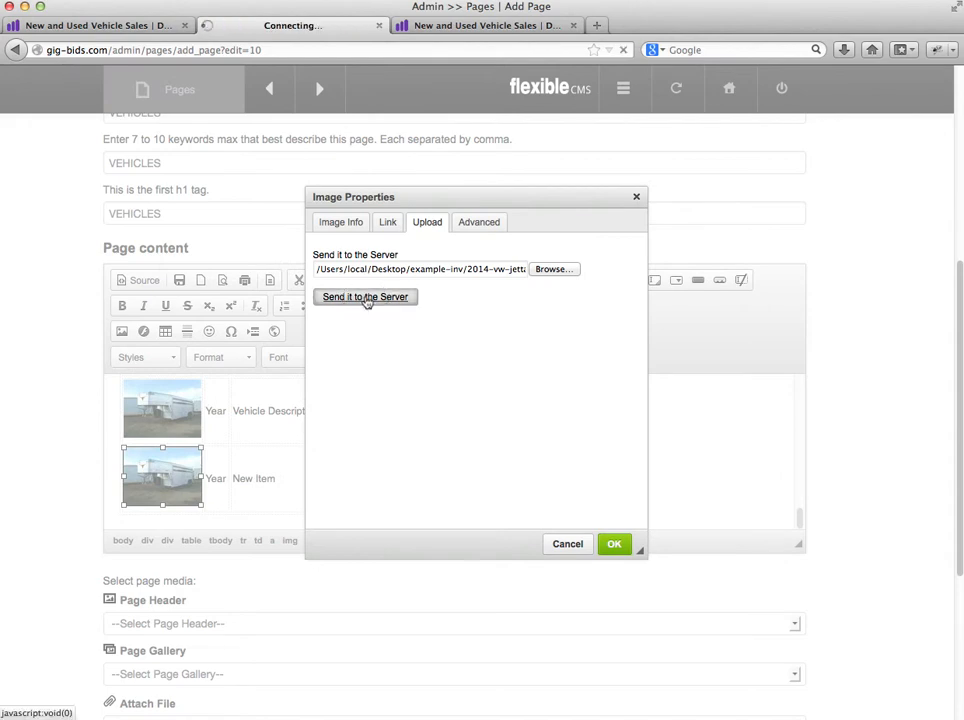
{"action": "left_click", "coordinate": [364, 296]}
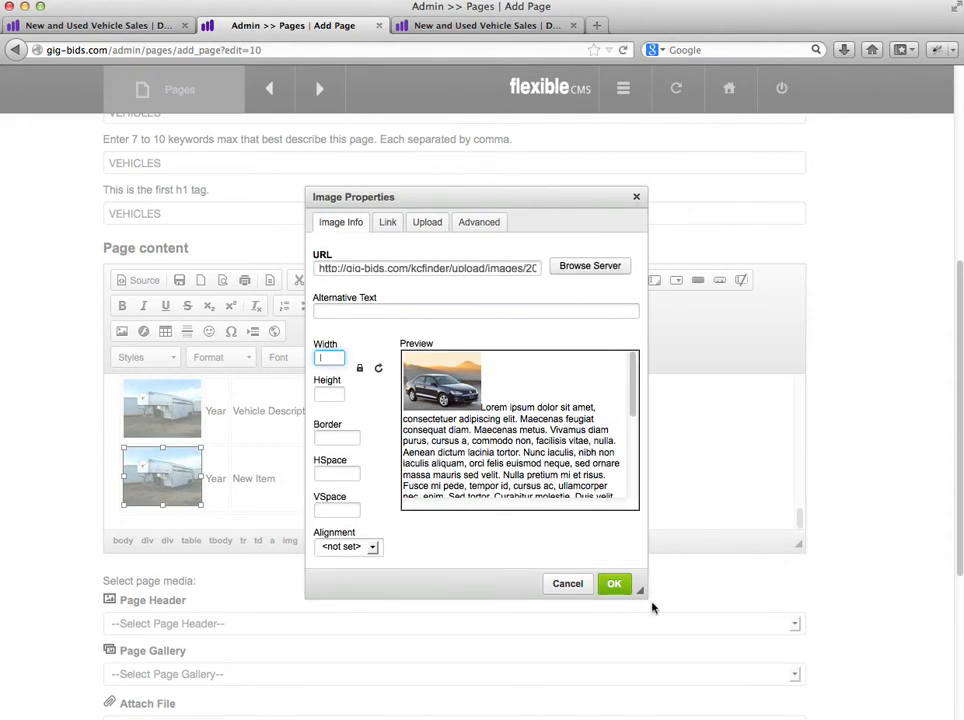
{"action": "left_click", "coordinate": [614, 584]}
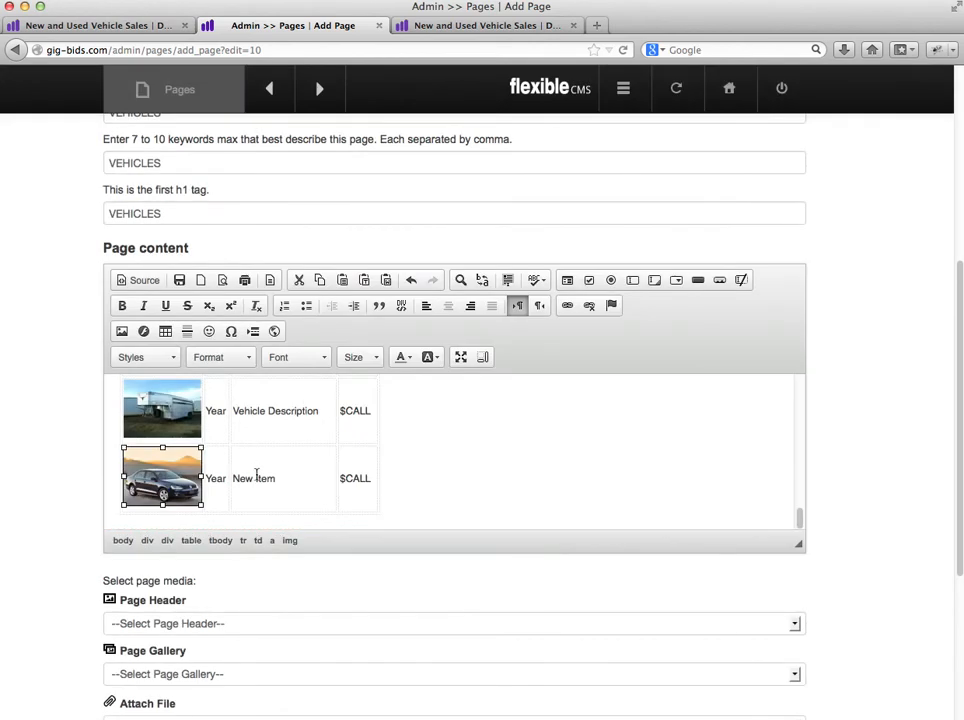
- Replace the $CALL price with $15,995, set the year to 2013, and finish editing the row
{"action": "left_click", "coordinate": [268, 478]}
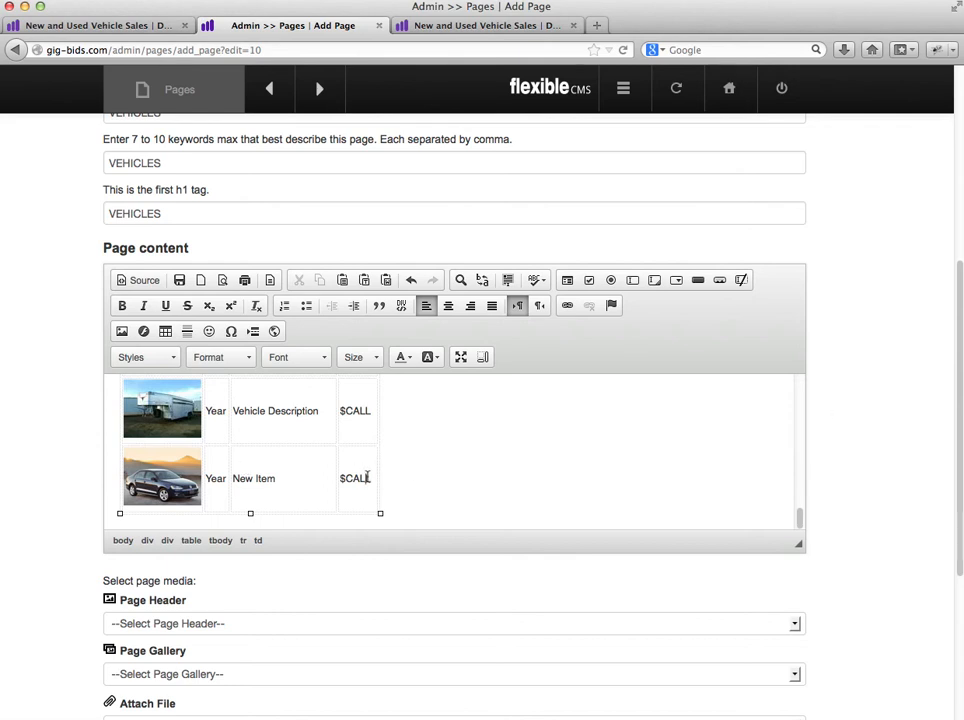
{"action": "key", "text": "BackSpace"}
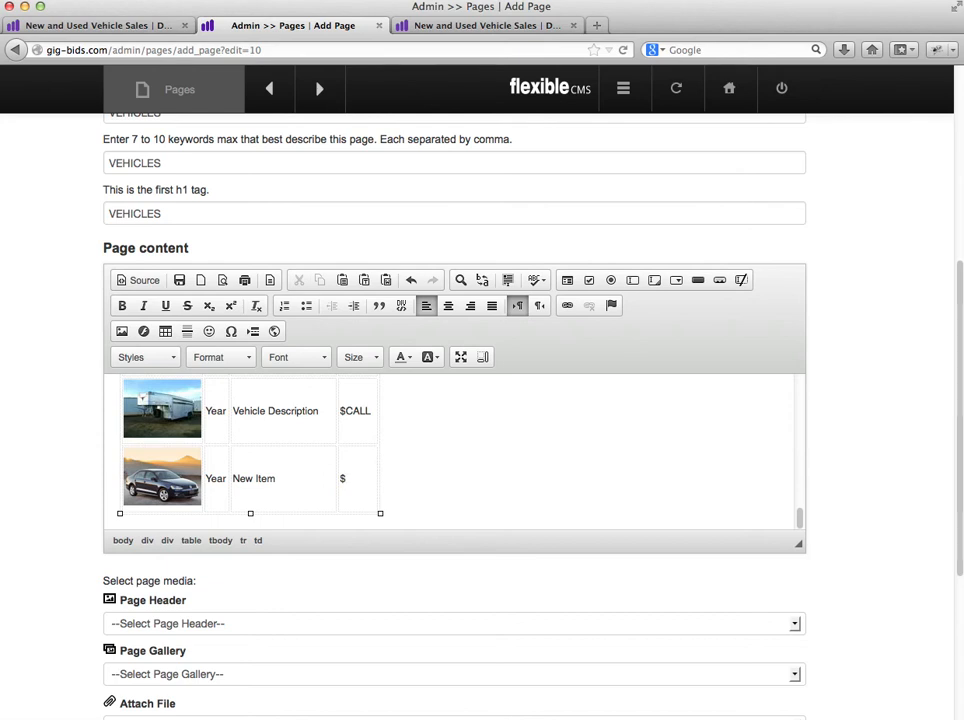
{"action": "type", "text": "15,"}
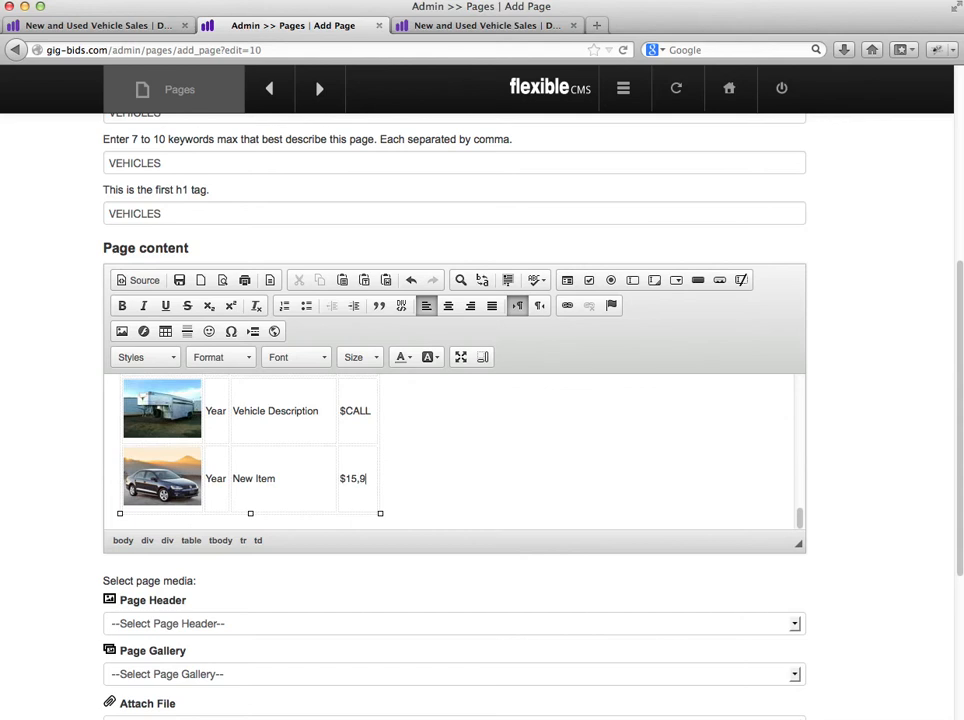
{"action": "type", "text": "95"}
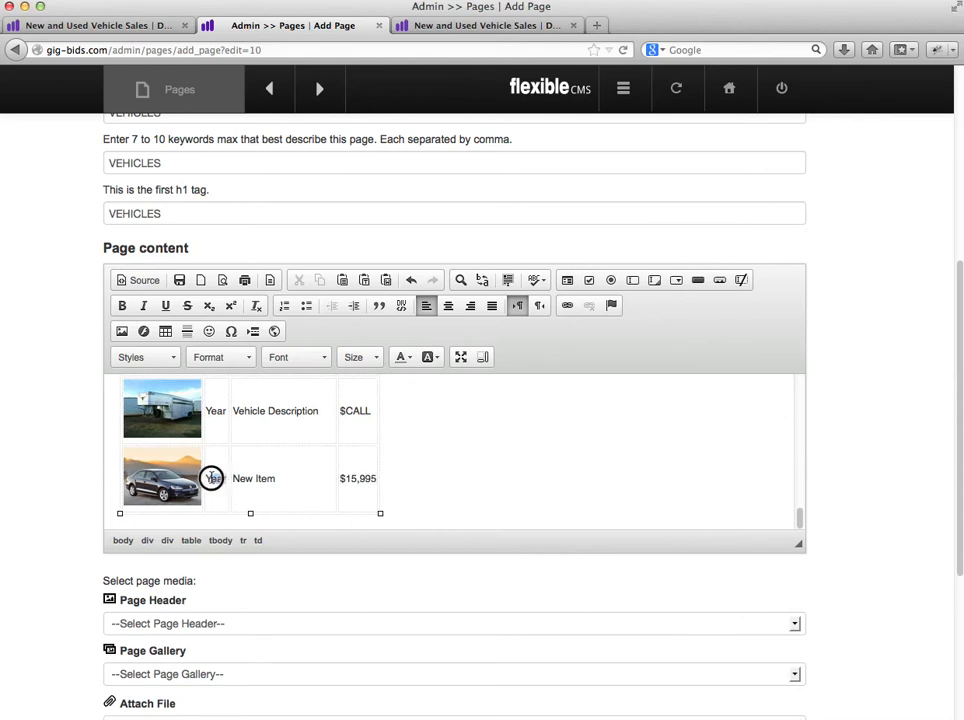
{"action": "type", "text": "1"}
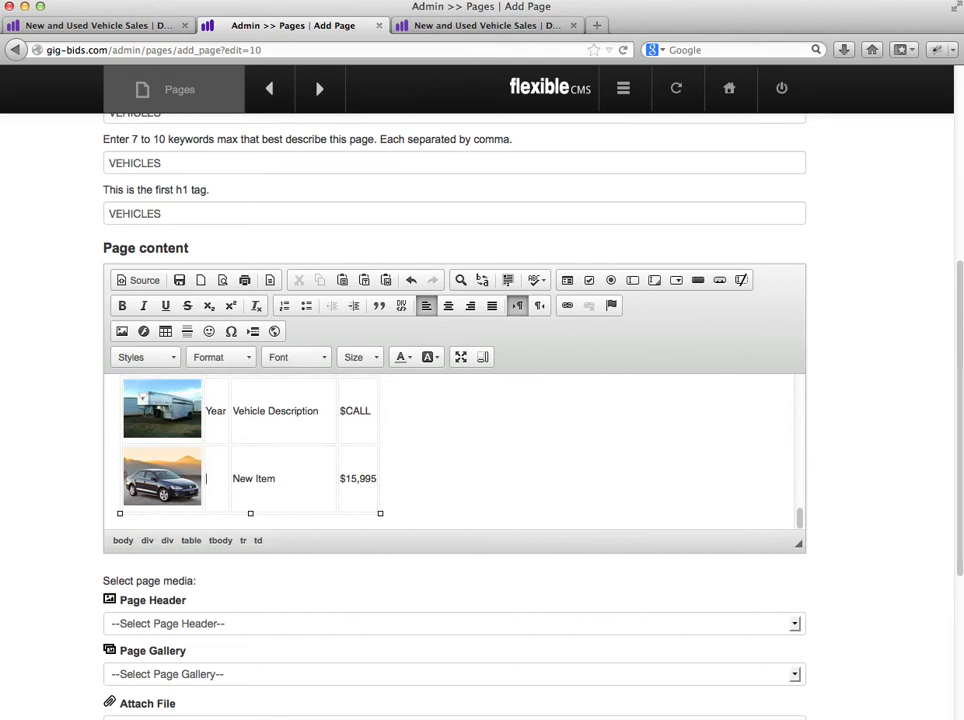
{"action": "type", "text": "2013"}
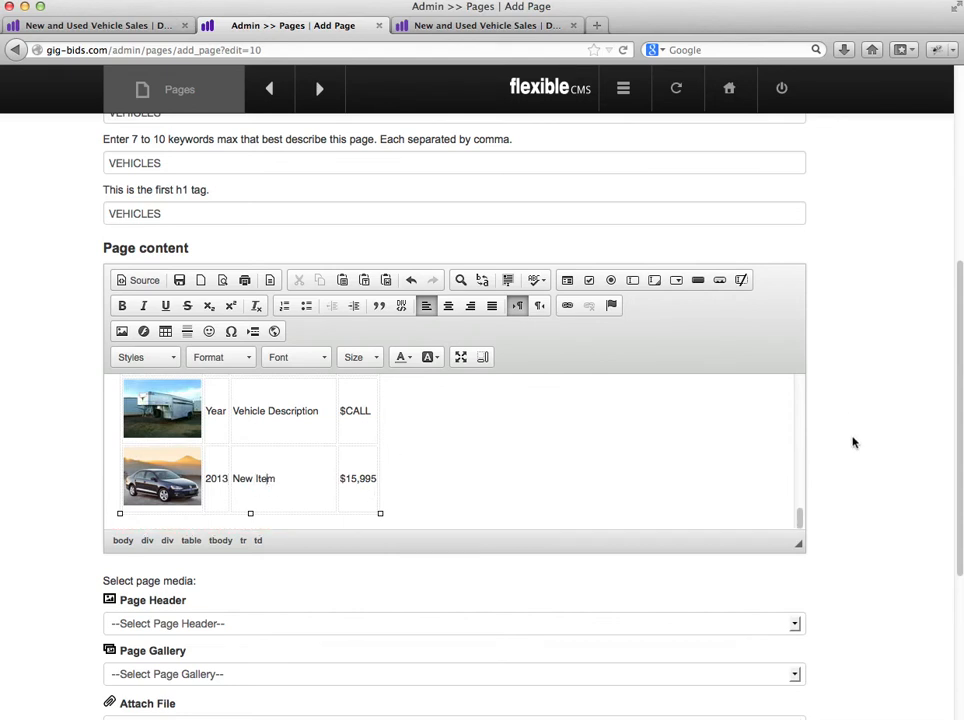
{"action": "left_click", "coordinate": [656, 356]}
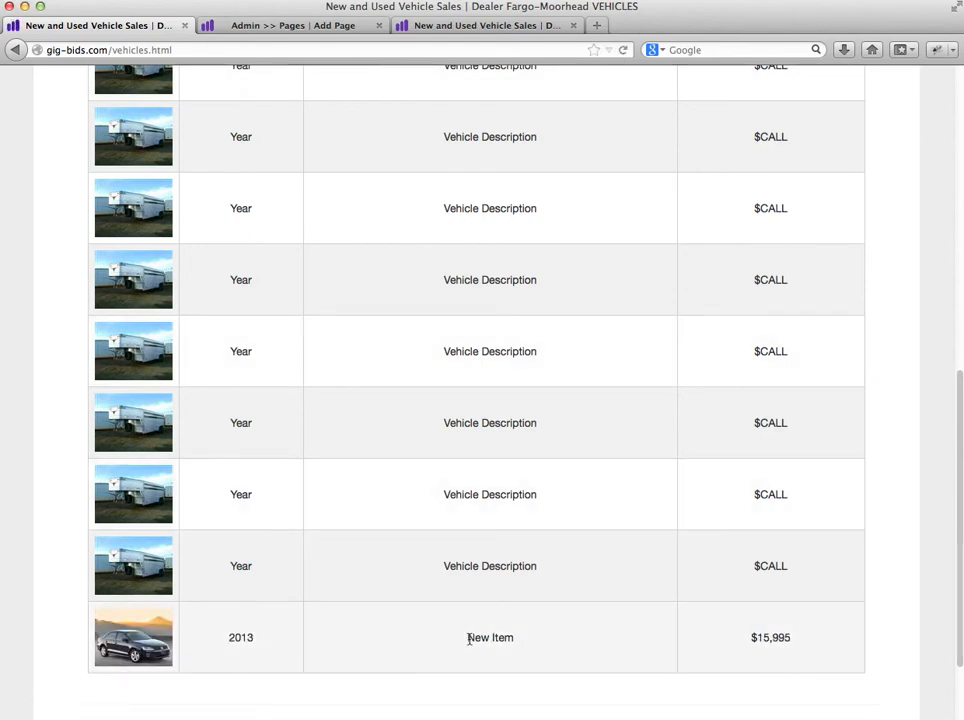
{"action": "mouse_move", "coordinate": [224, 648]}
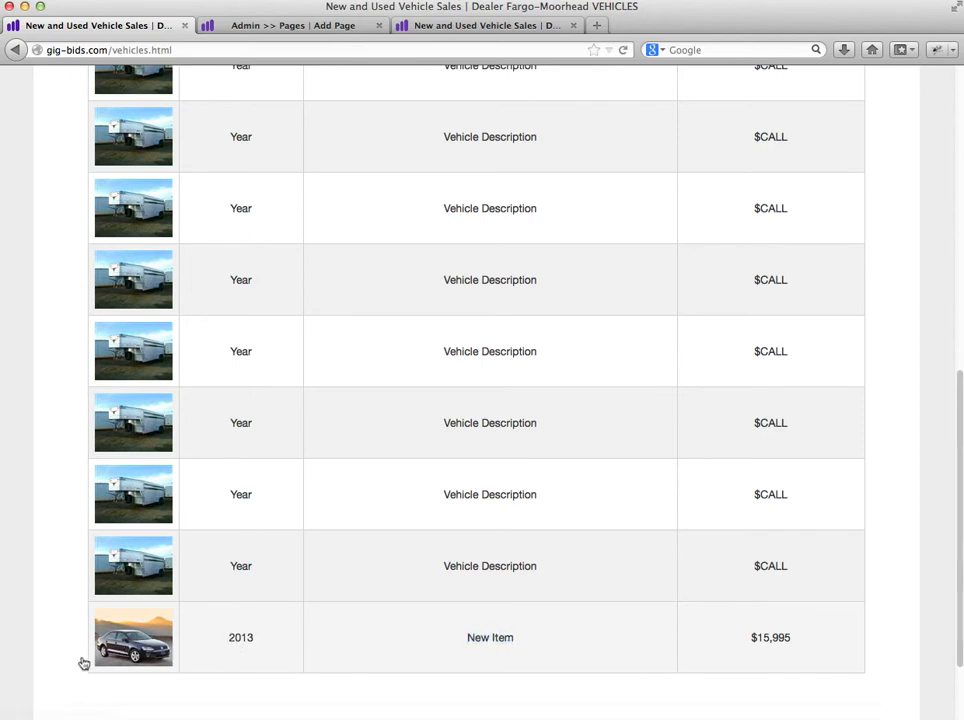
{"action": "mouse_move", "coordinate": [208, 636]}
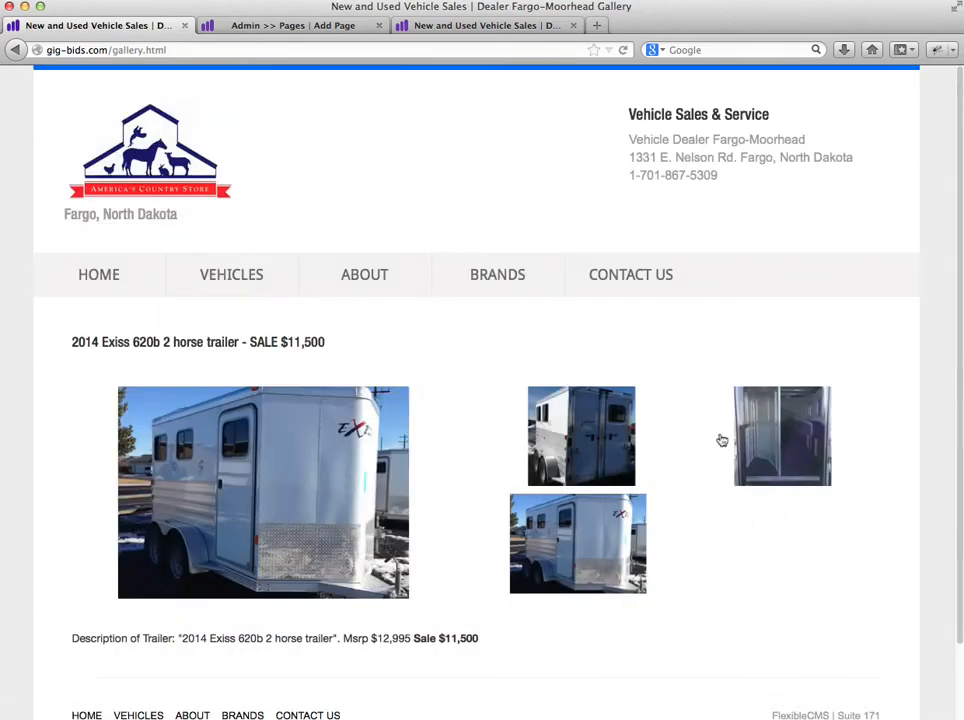
- Return to the live Vehicles page and scroll through the inventory table showing the Jetta listings
{"action": "left_click", "coordinate": [782, 442]}
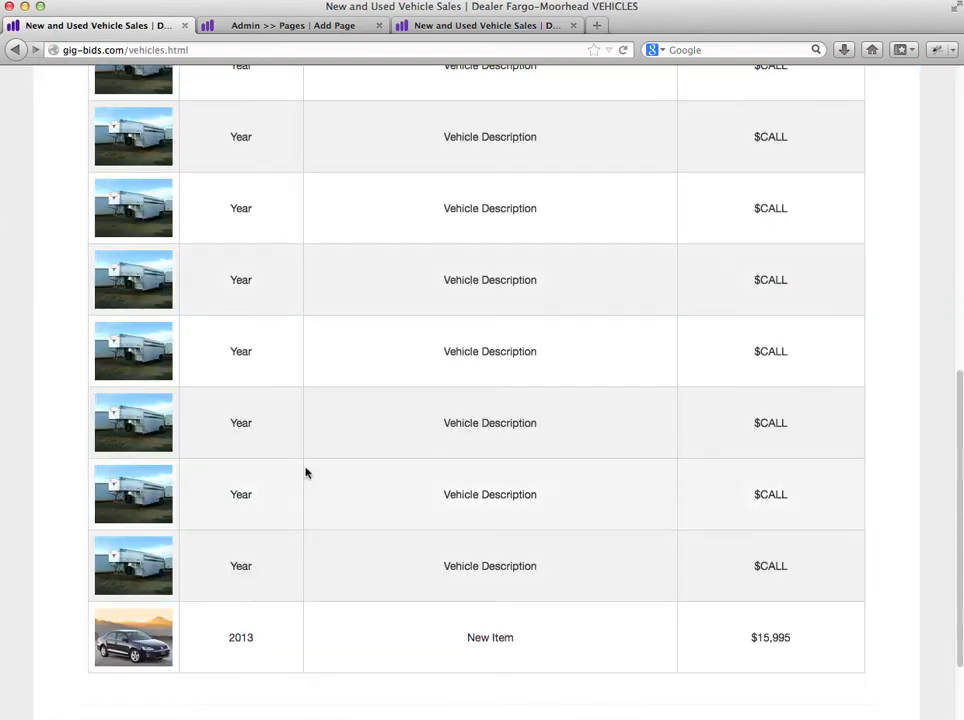
{"action": "scroll", "scroll_direction": "up", "scroll_amount": 3}
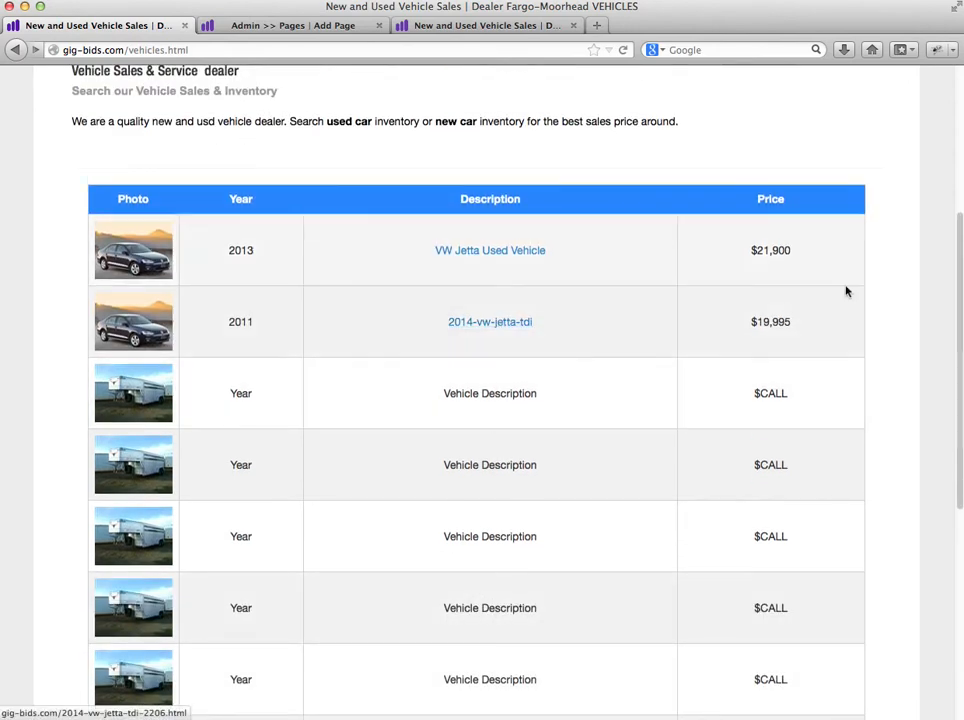
{"action": "scroll", "scroll_direction": "down", "scroll_amount": 3}
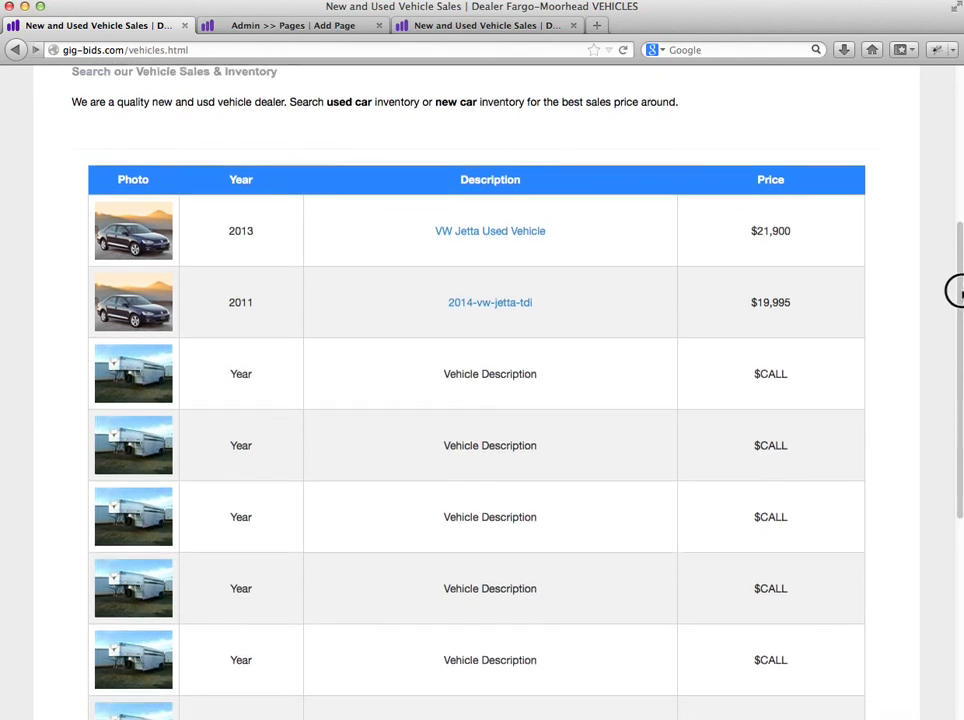
{"action": "scroll", "scroll_direction": "down", "scroll_amount": 3}
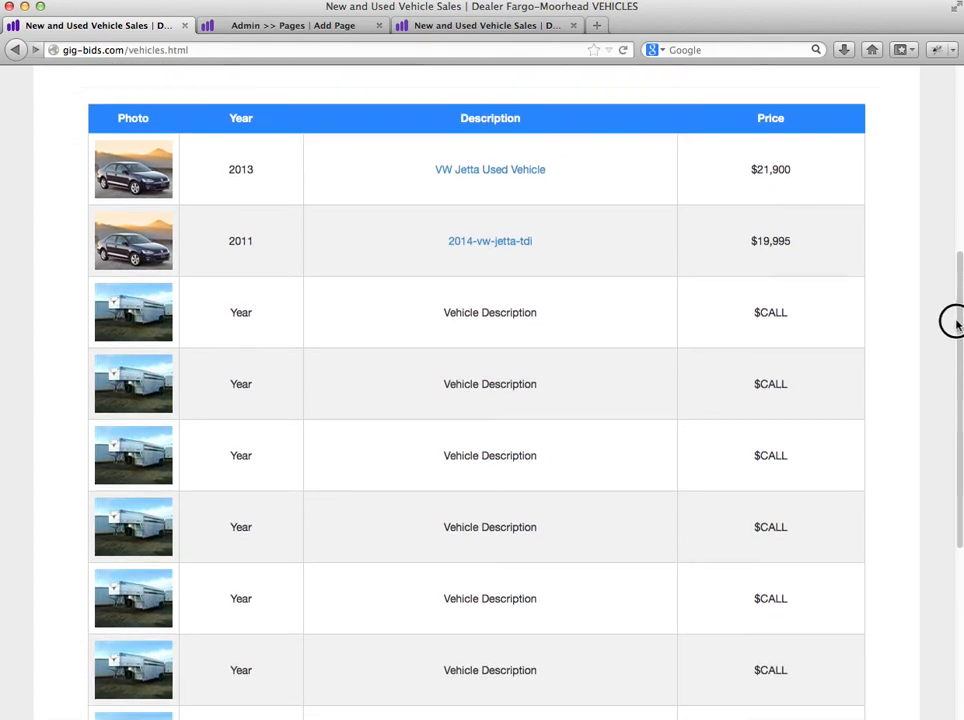